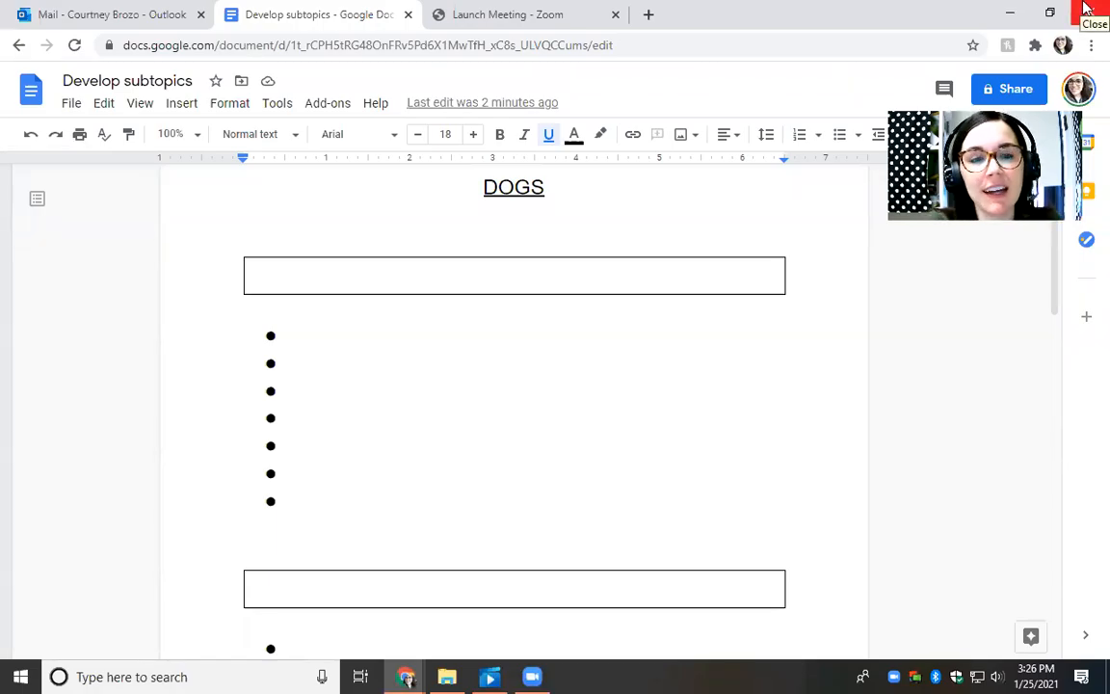
mouse_move(1087, 8)
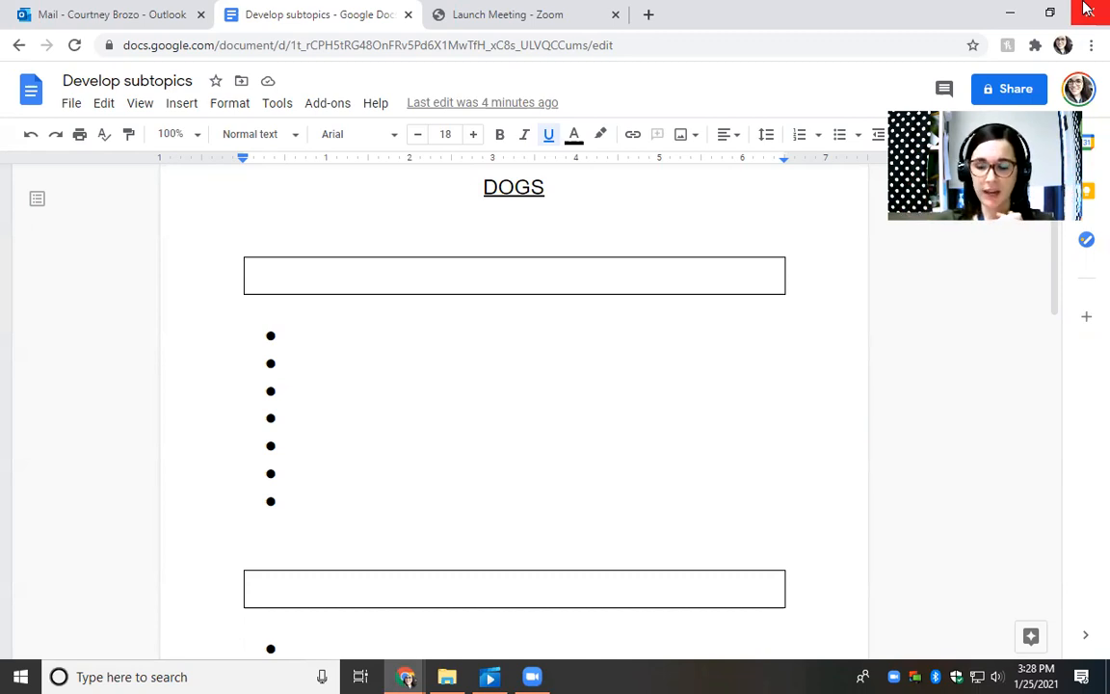
Title the first box 'Dog Breeds' and add Akita as its first bullet.
click(545, 187)
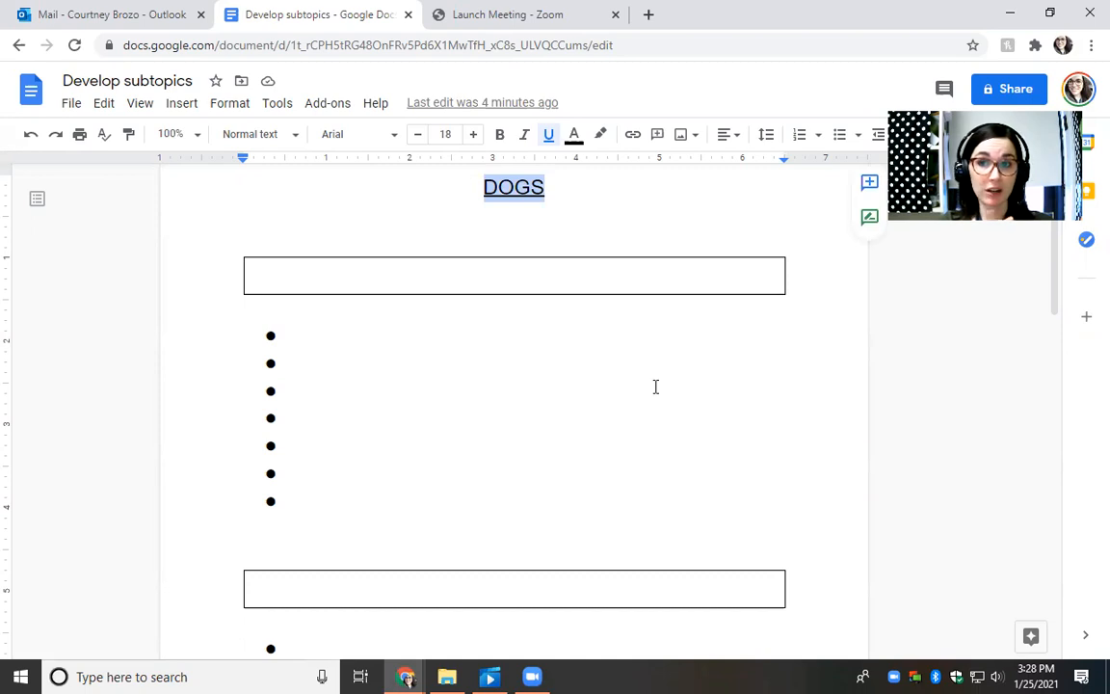
mouse_move(639, 253)
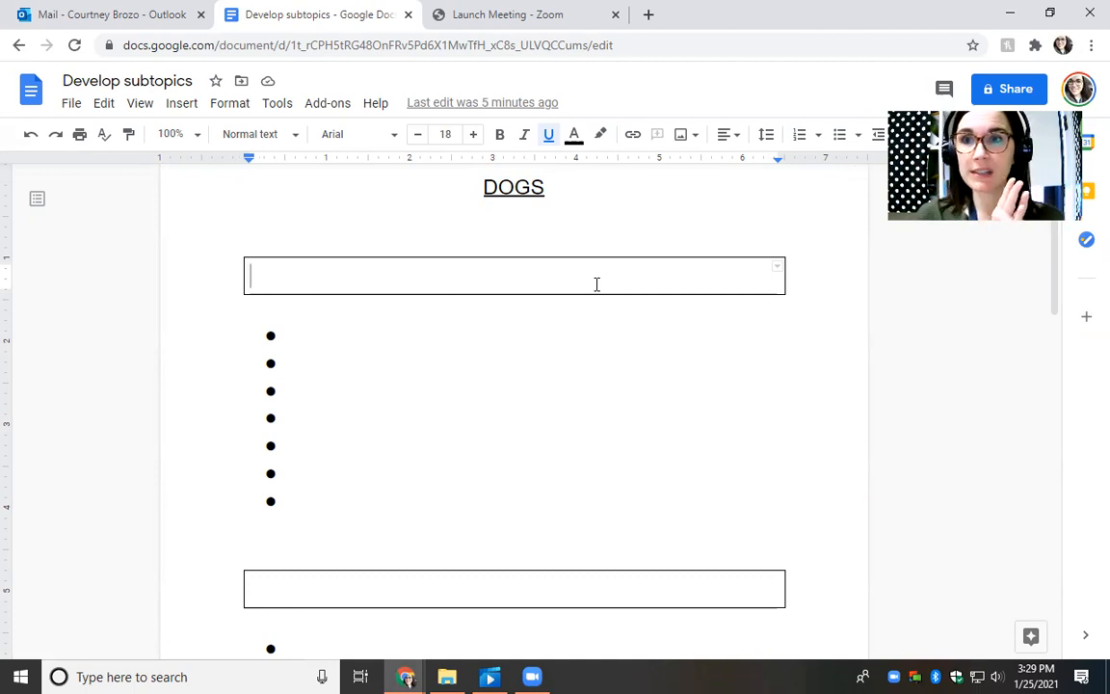
text(Dog)
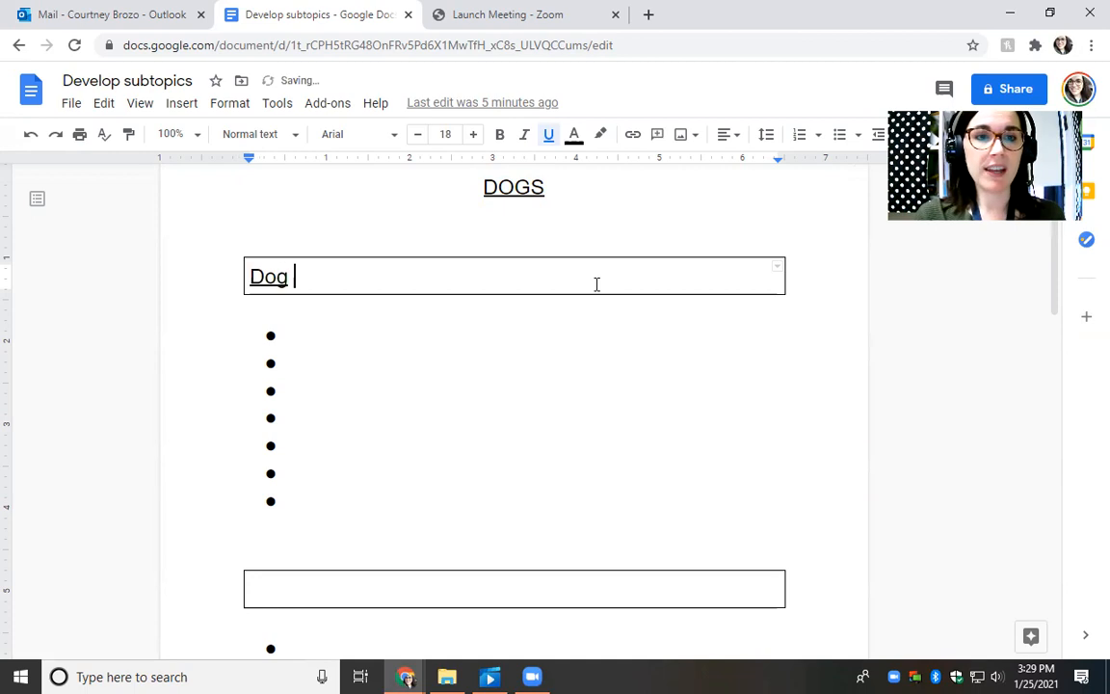
key(backspace)
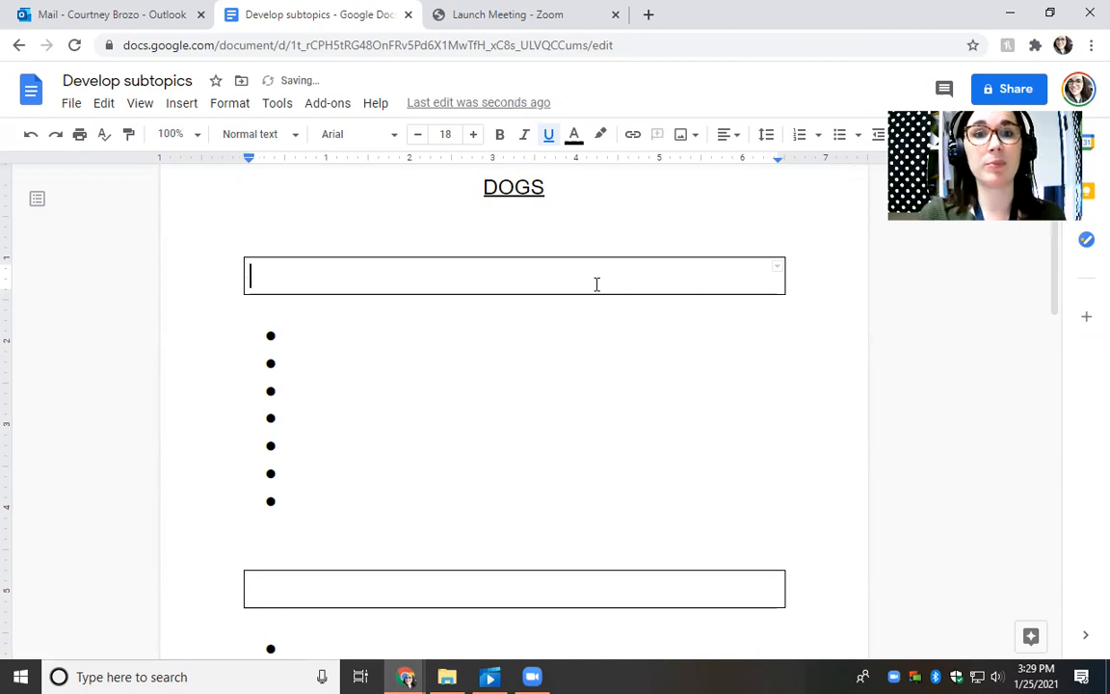
text(D)
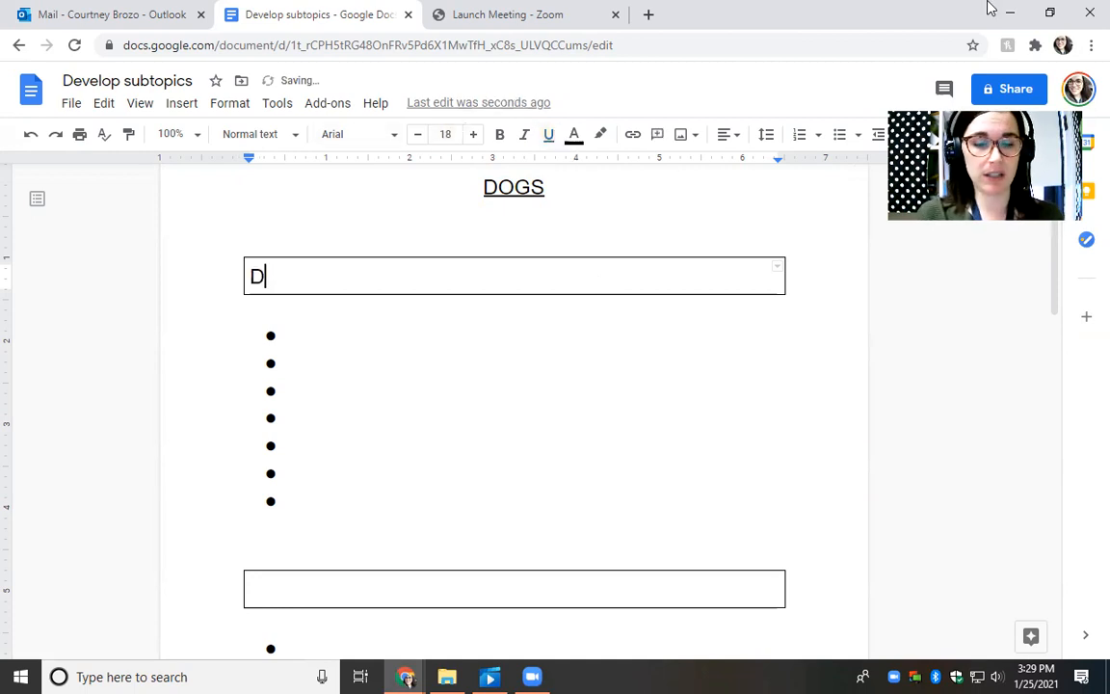
text(og Breeds)
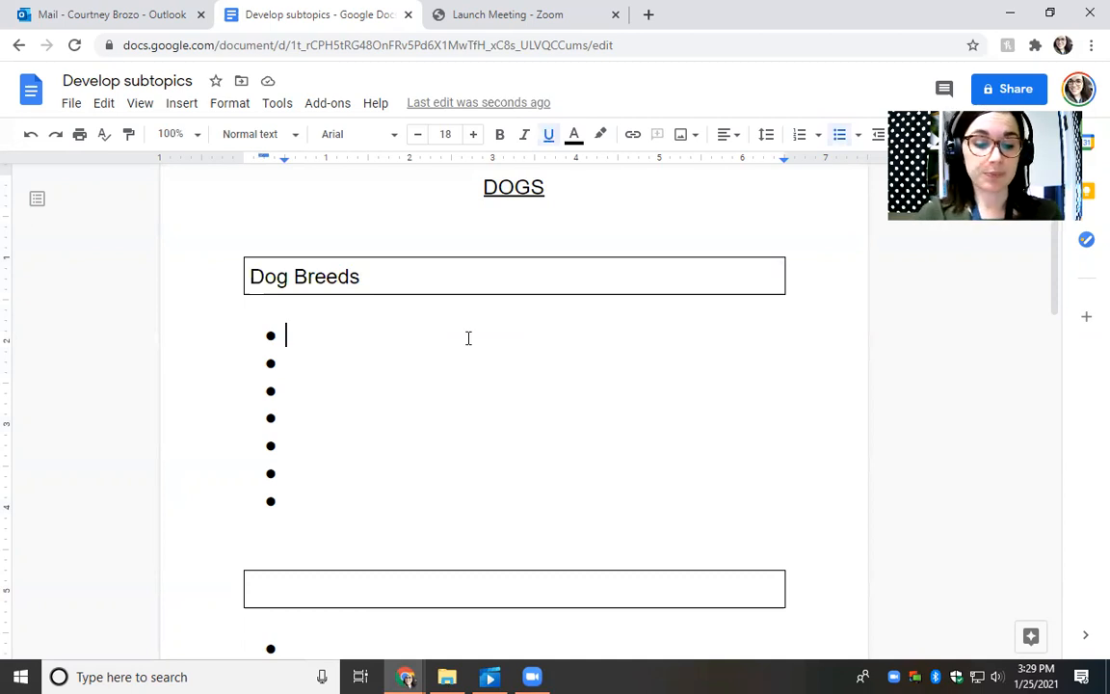
text(A)
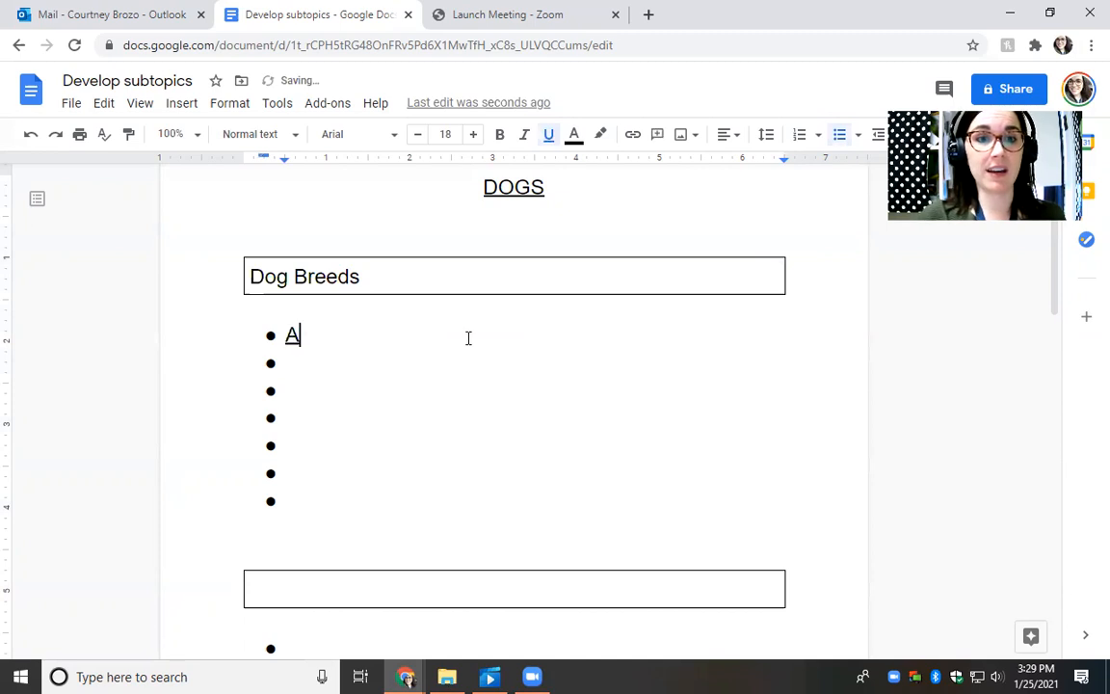
key(Backspace)
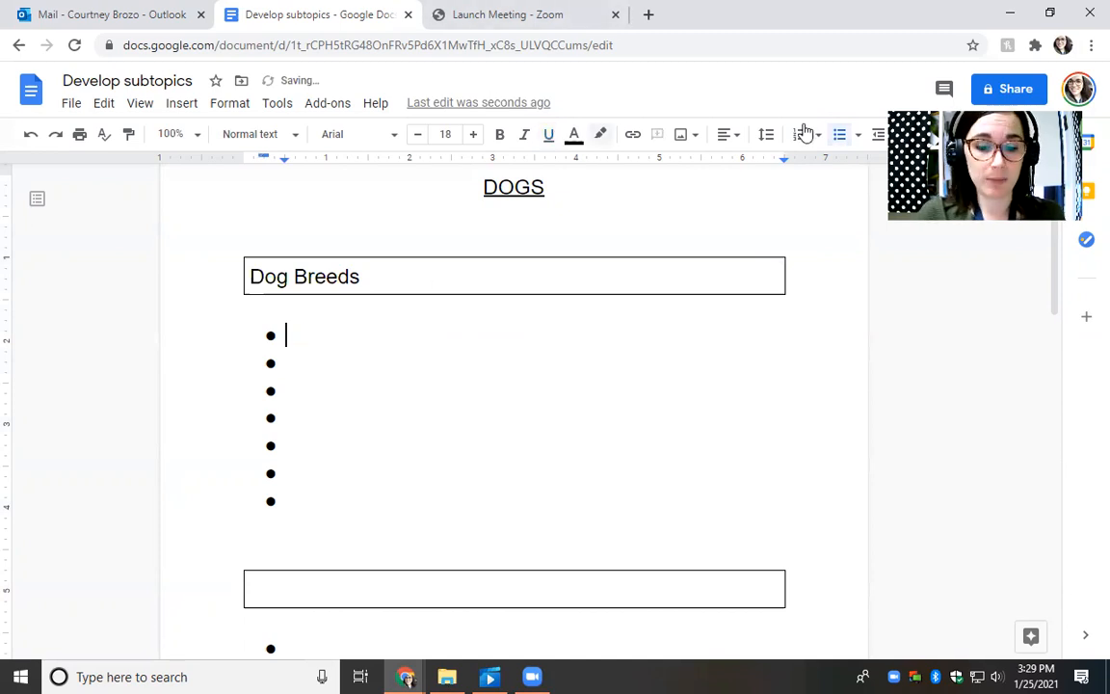
text(Akita)
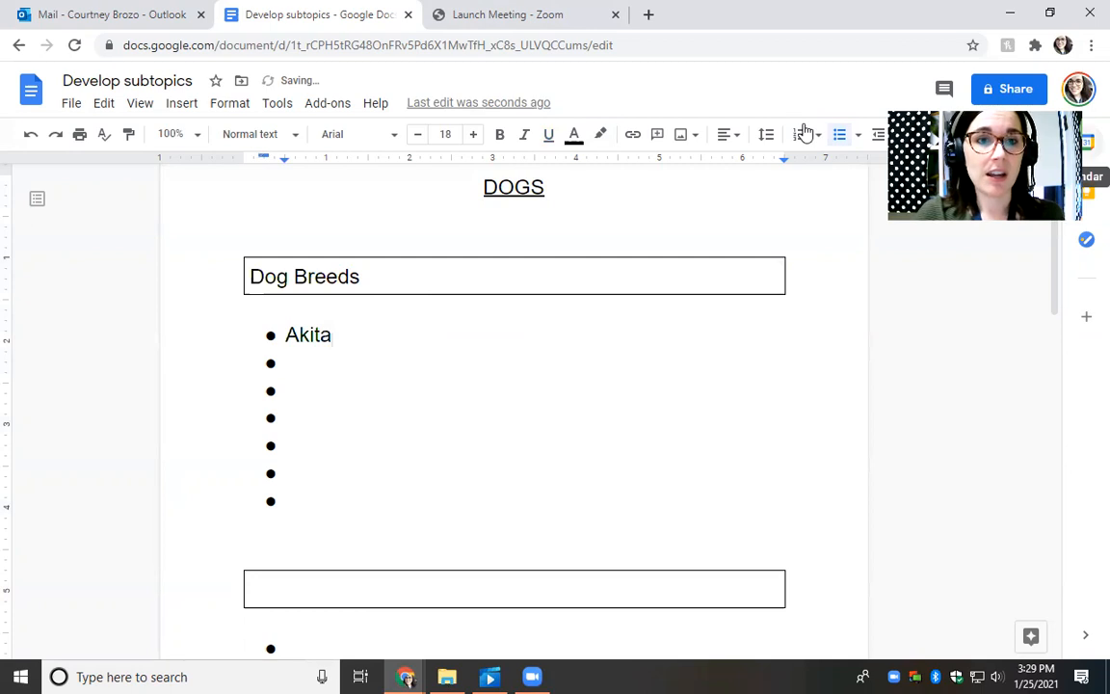
List Labs, German Shepards, Pit bulls, Boxers, Chihuahua and Poodle under Dog Breeds.
text(L)
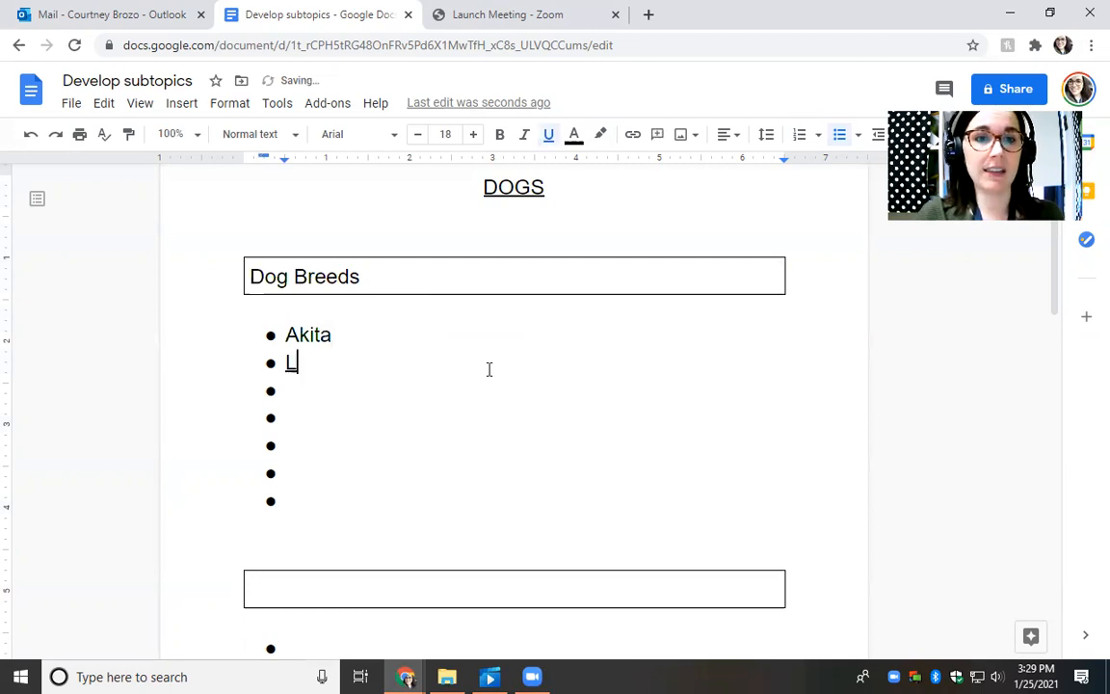
key(backspace)
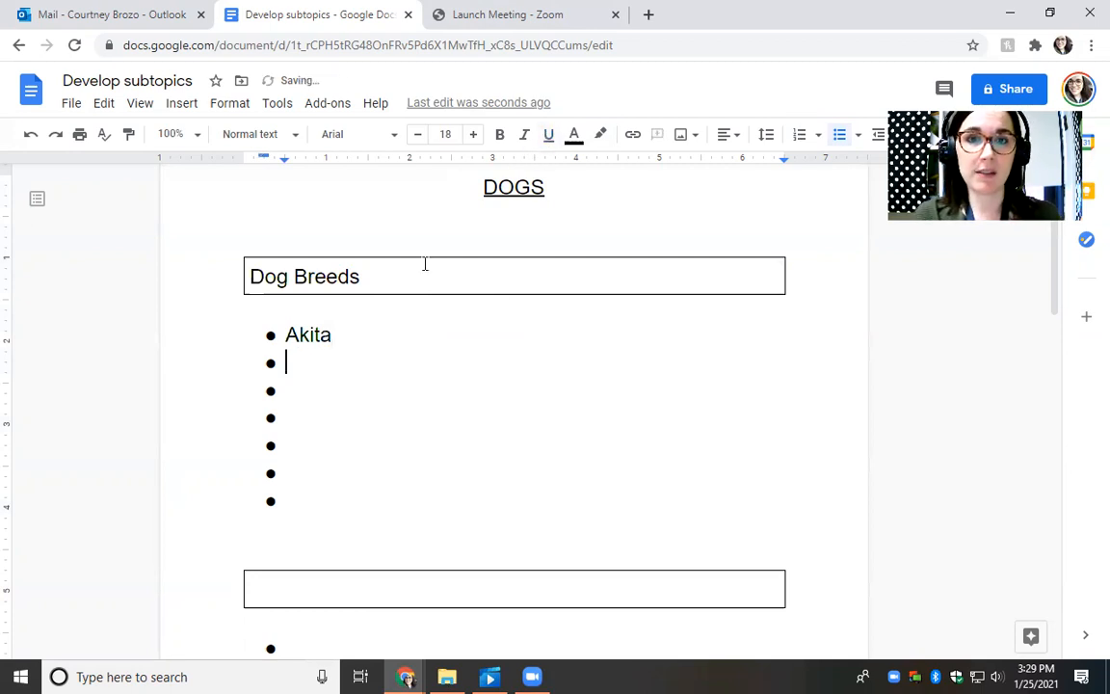
text(Labs)
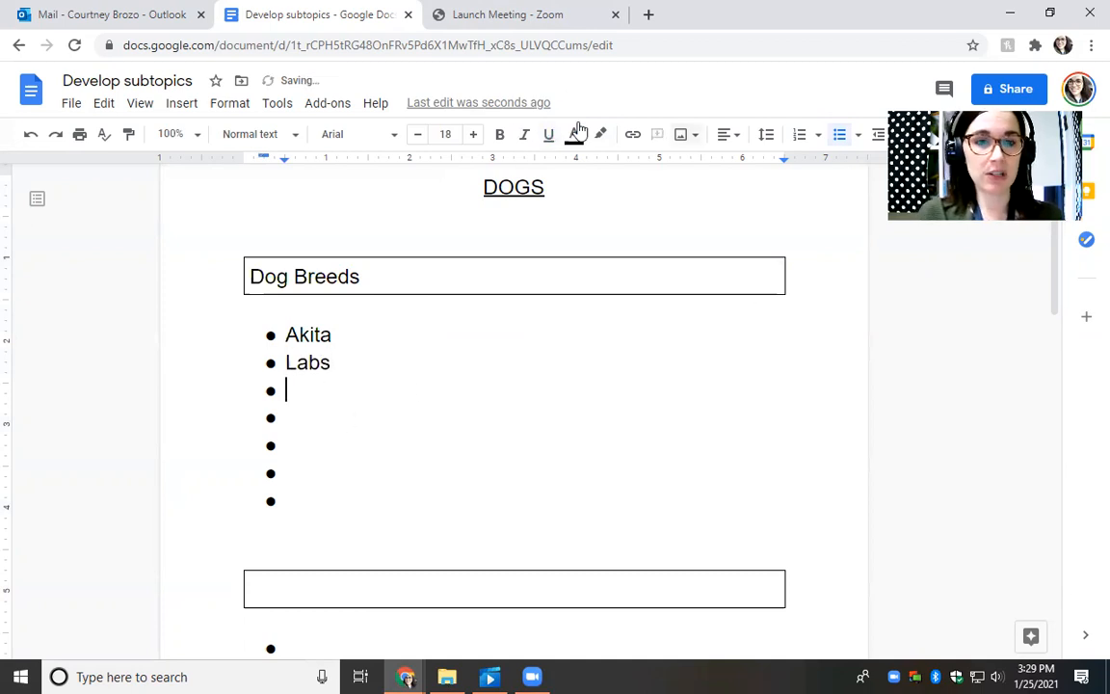
text(German Sheph)
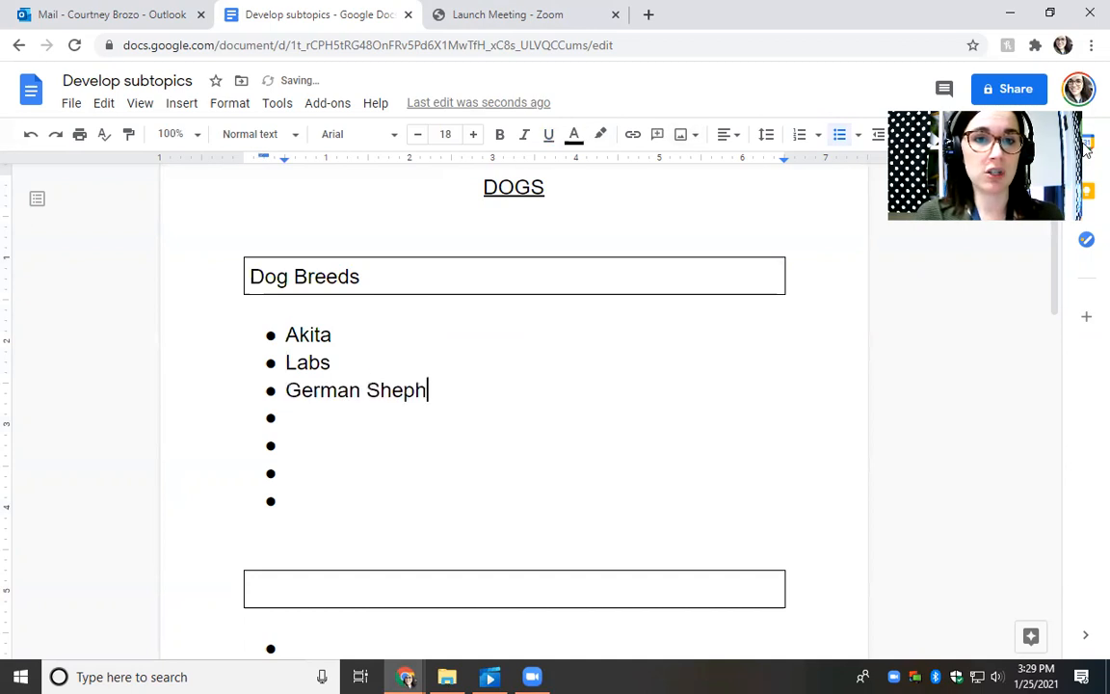
text(ards)
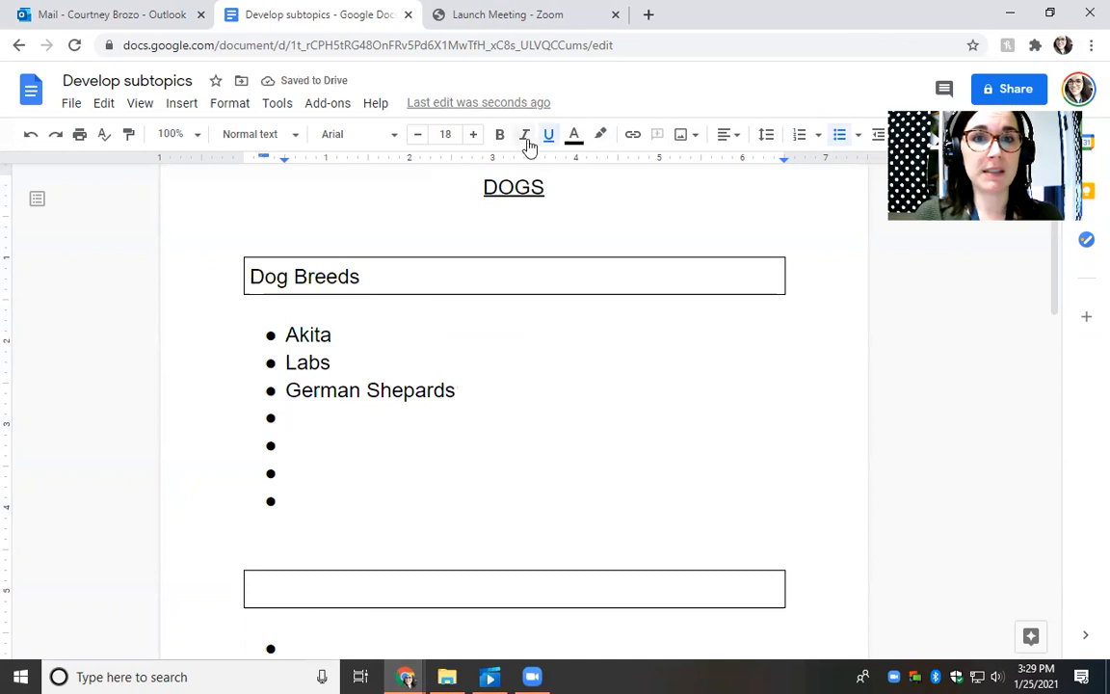
text(Pit b)
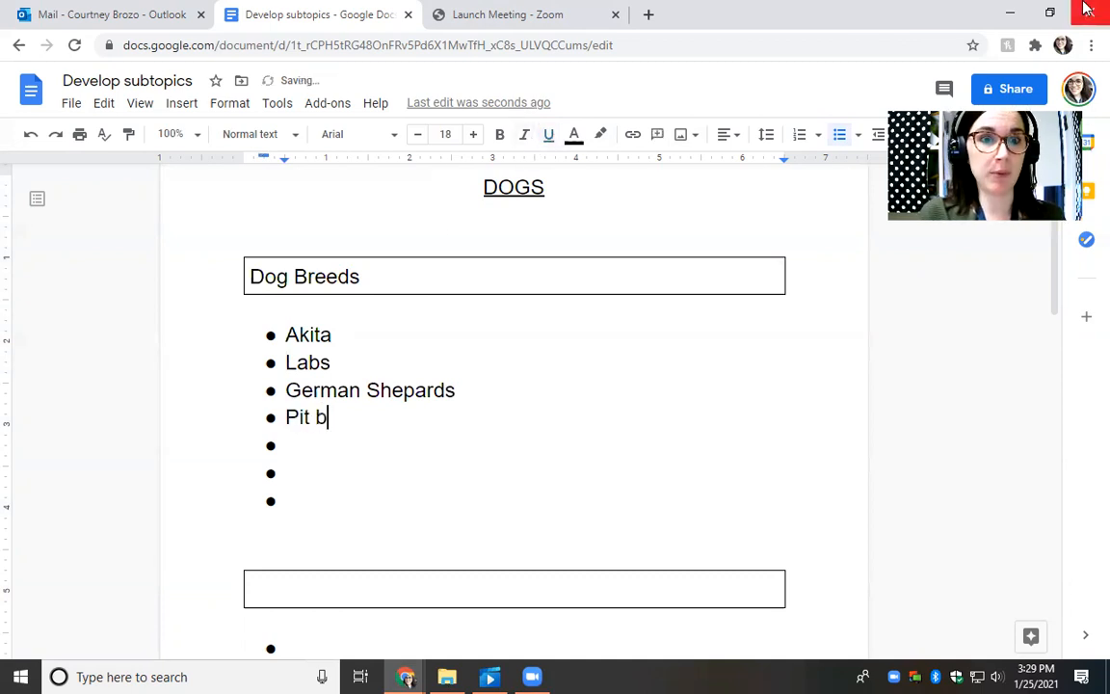
text(ulls)
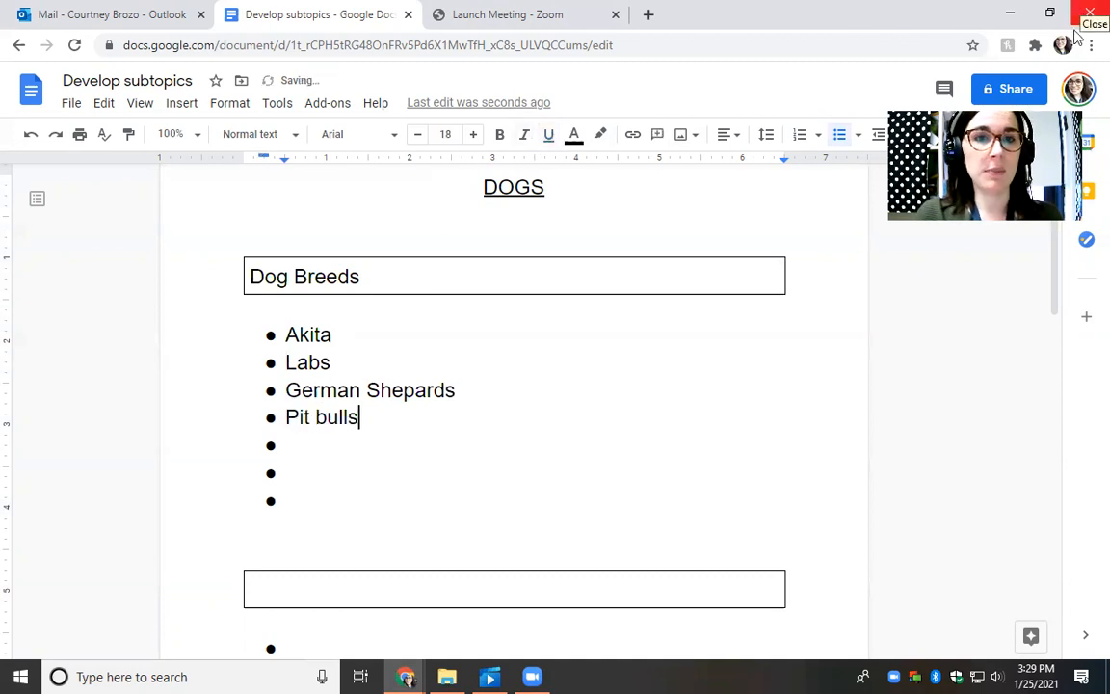
click(286, 444)
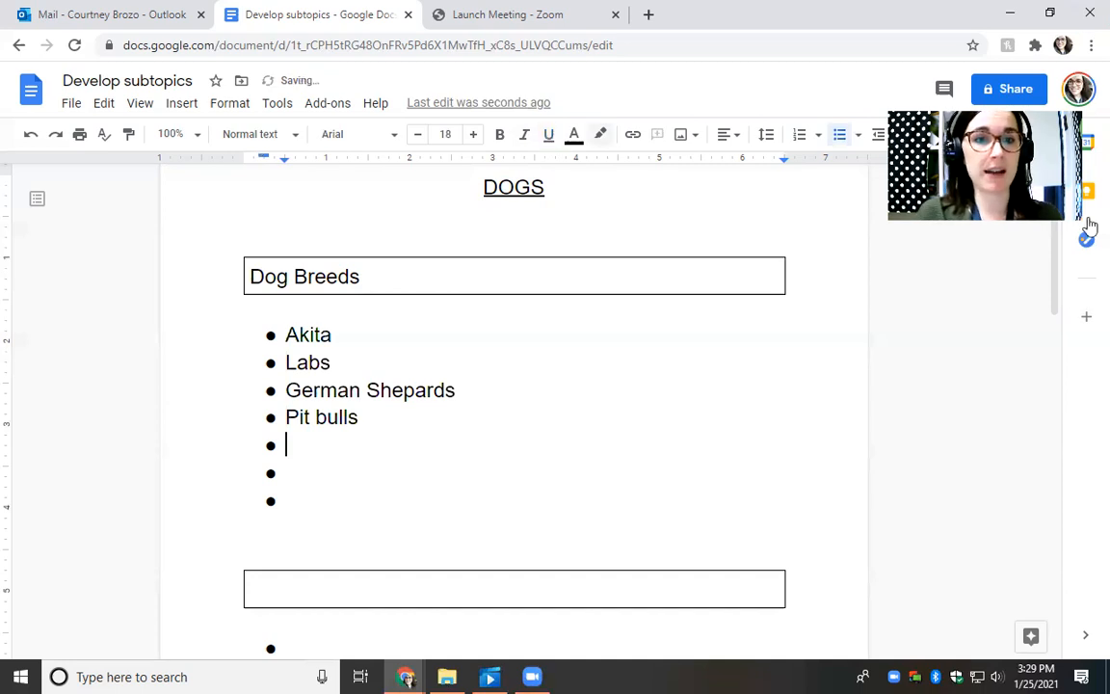
text(Boxers)
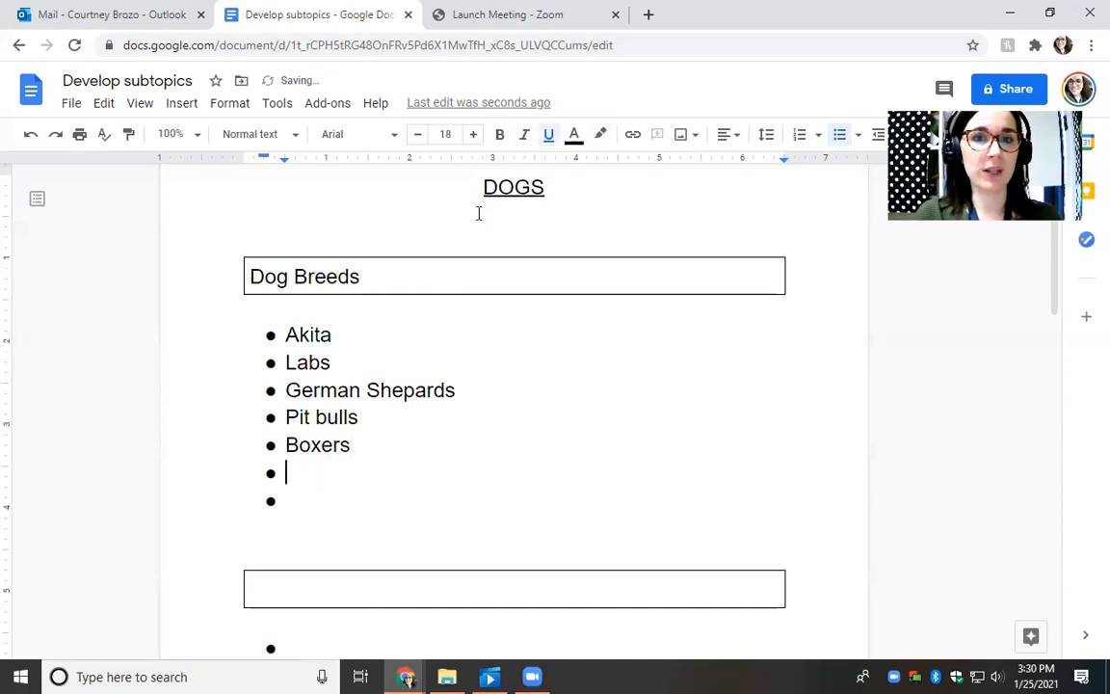
text(Chi)
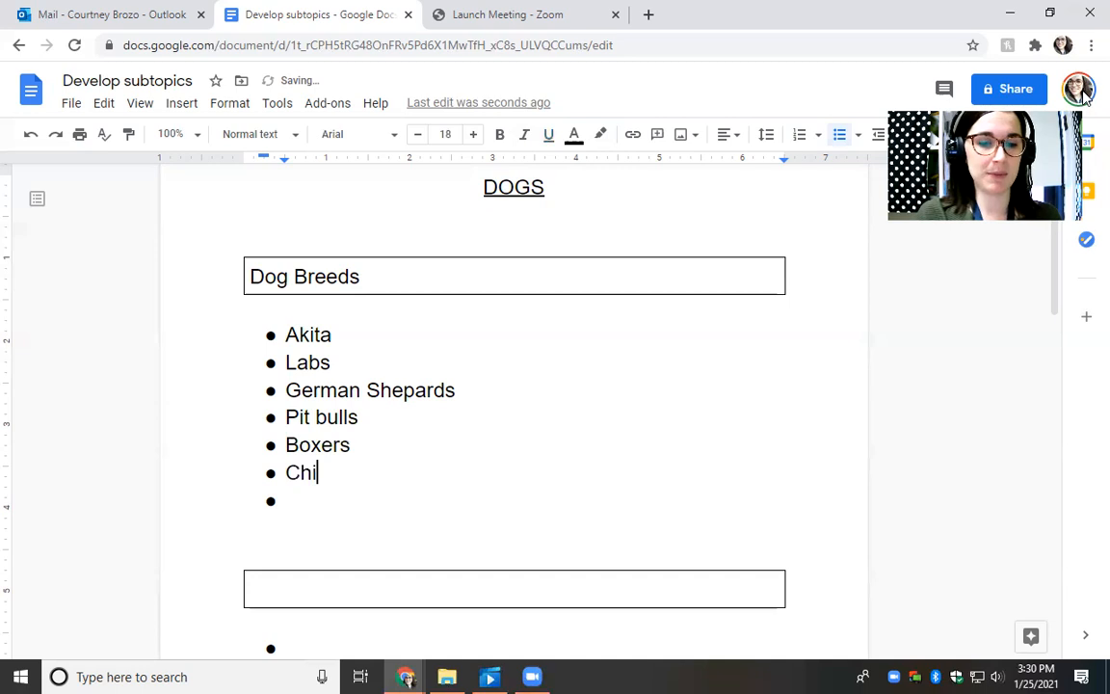
text(huahua)
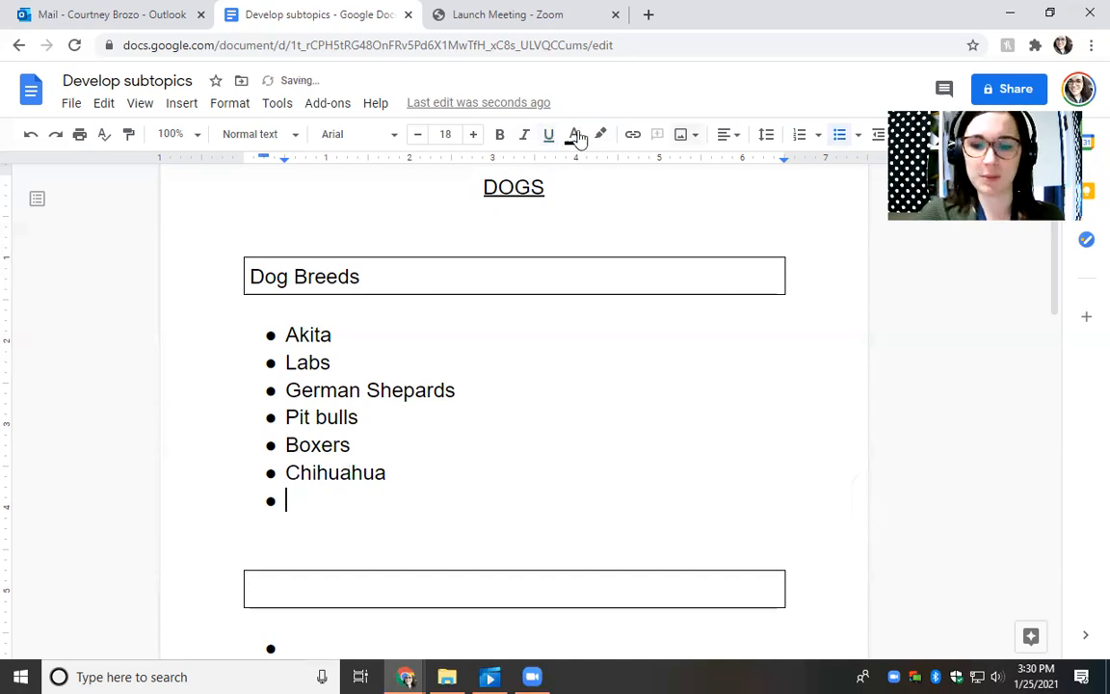
text(Poodle)
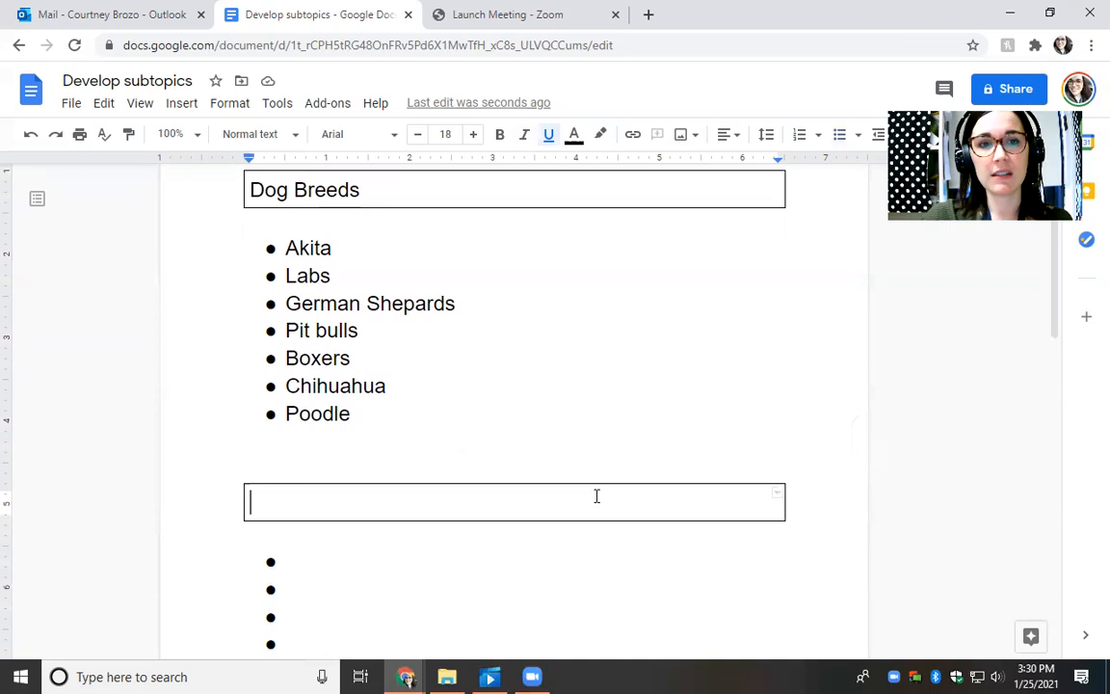
mouse_move(553, 426)
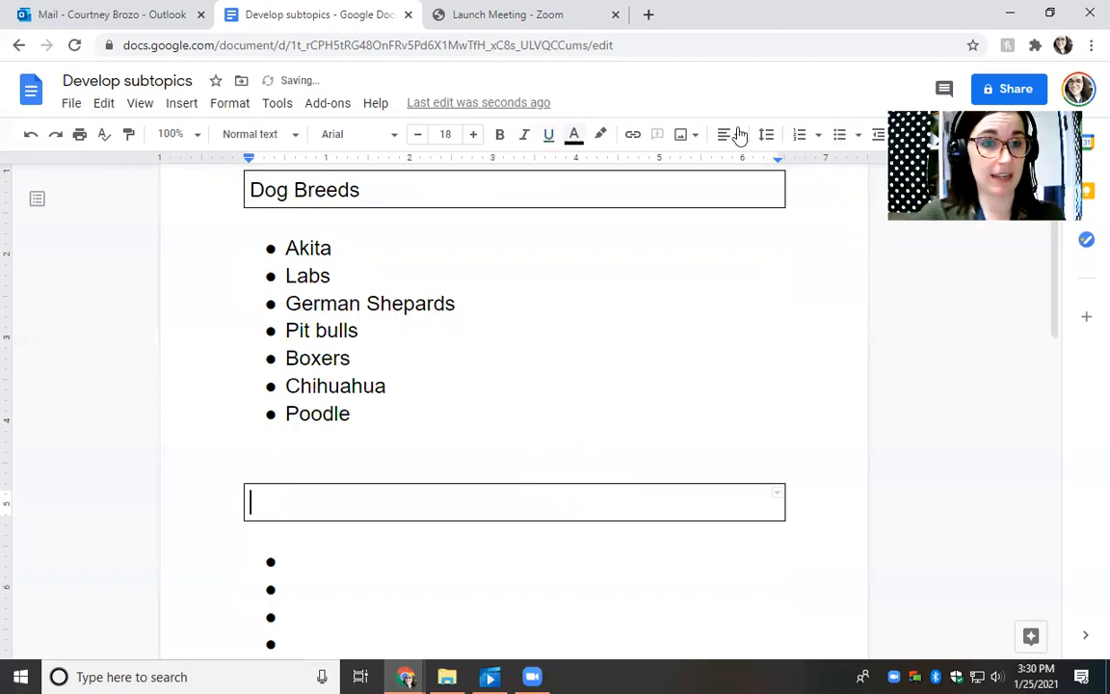
Title the second box 'How dogs communicate' and list barking and Wag their tails.
text(How dogs commu)
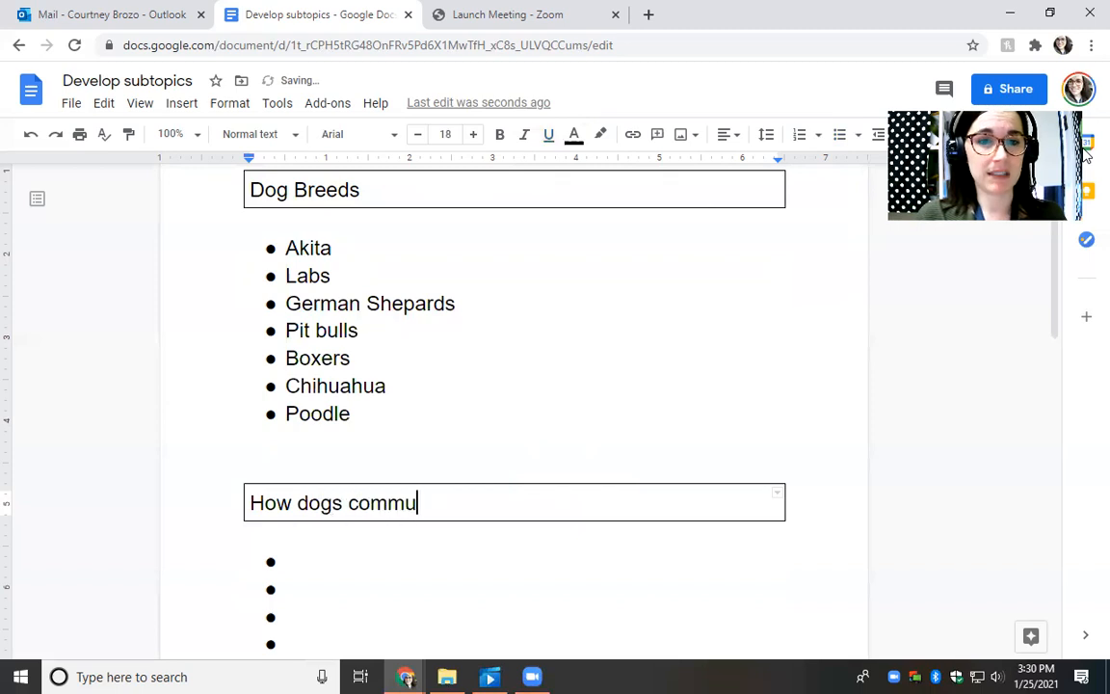
text(nicate)
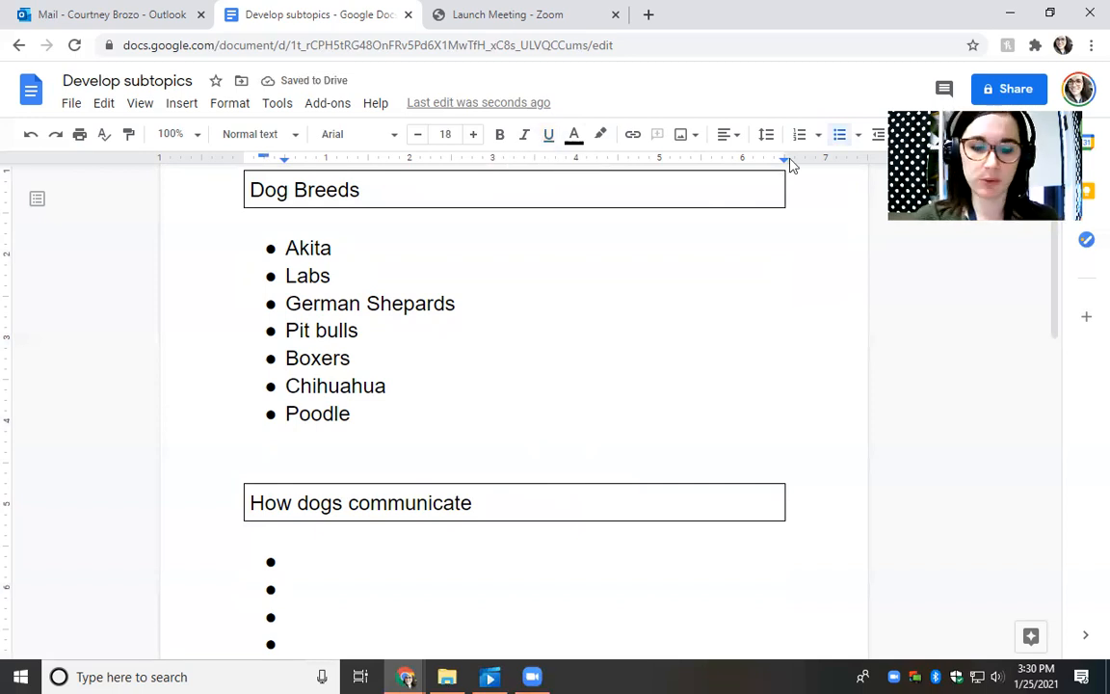
text(barking)
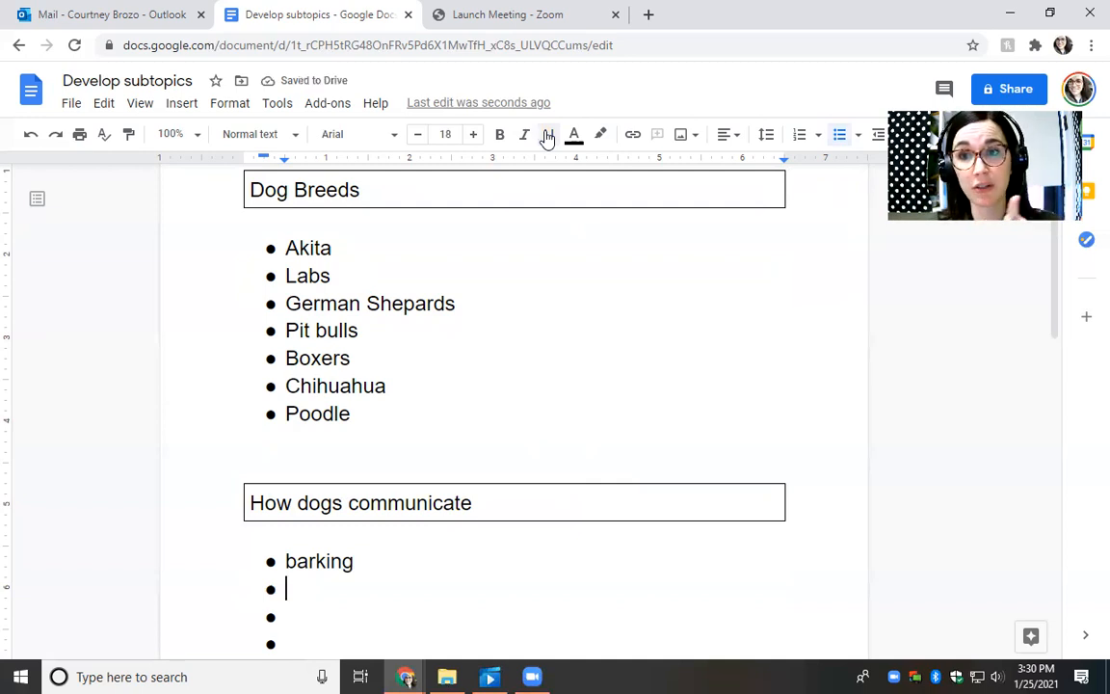
mouse_move(541, 189)
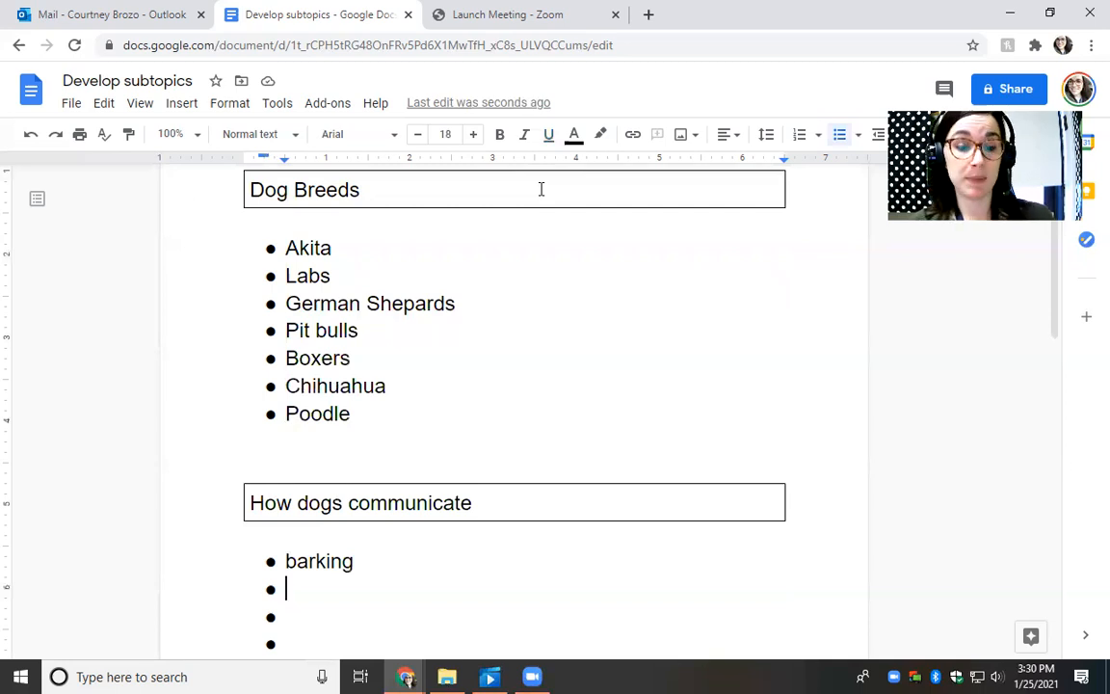
text(Wag their)
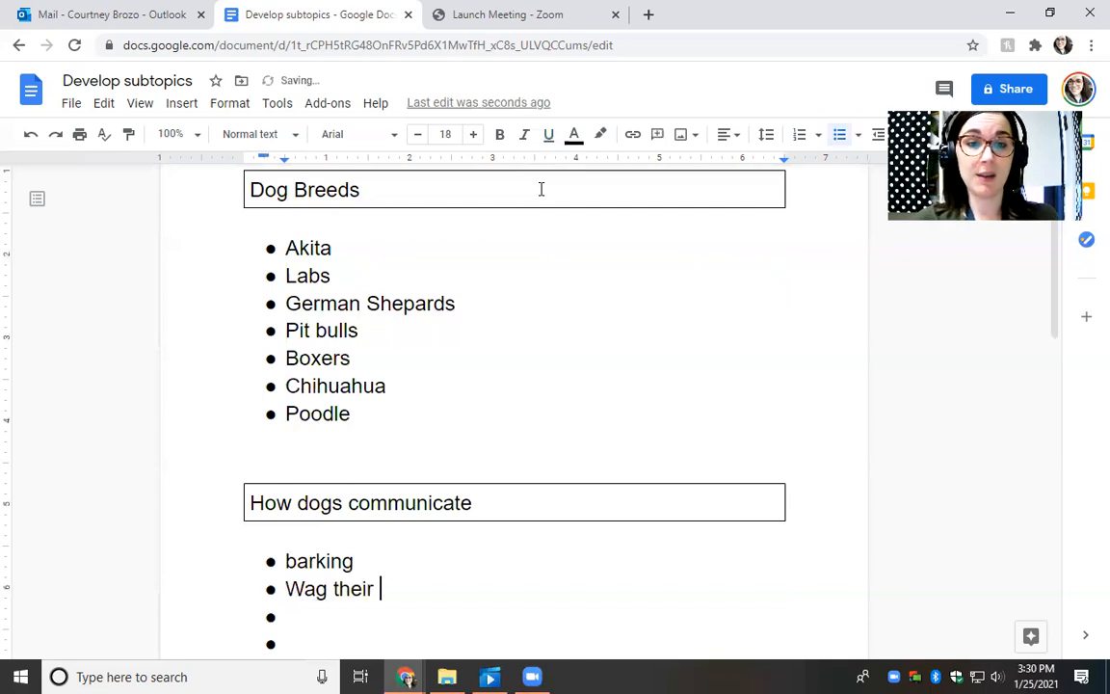
text(tails)
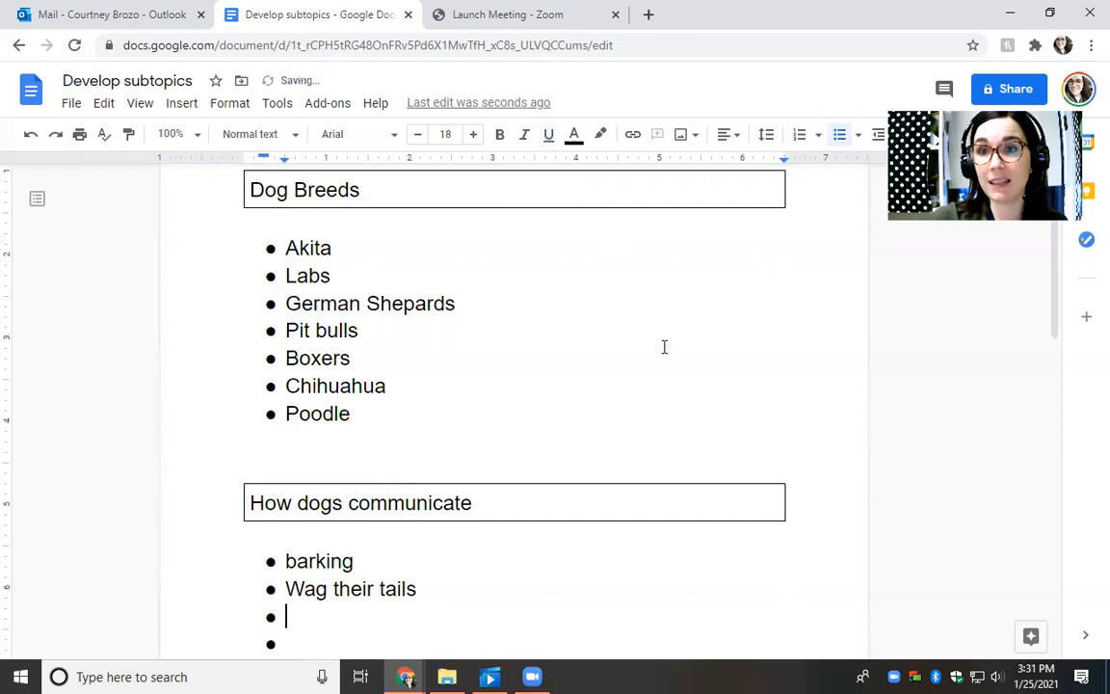
Add growling, whining and Tail between legs as further communication bullets.
scroll(down, 3)
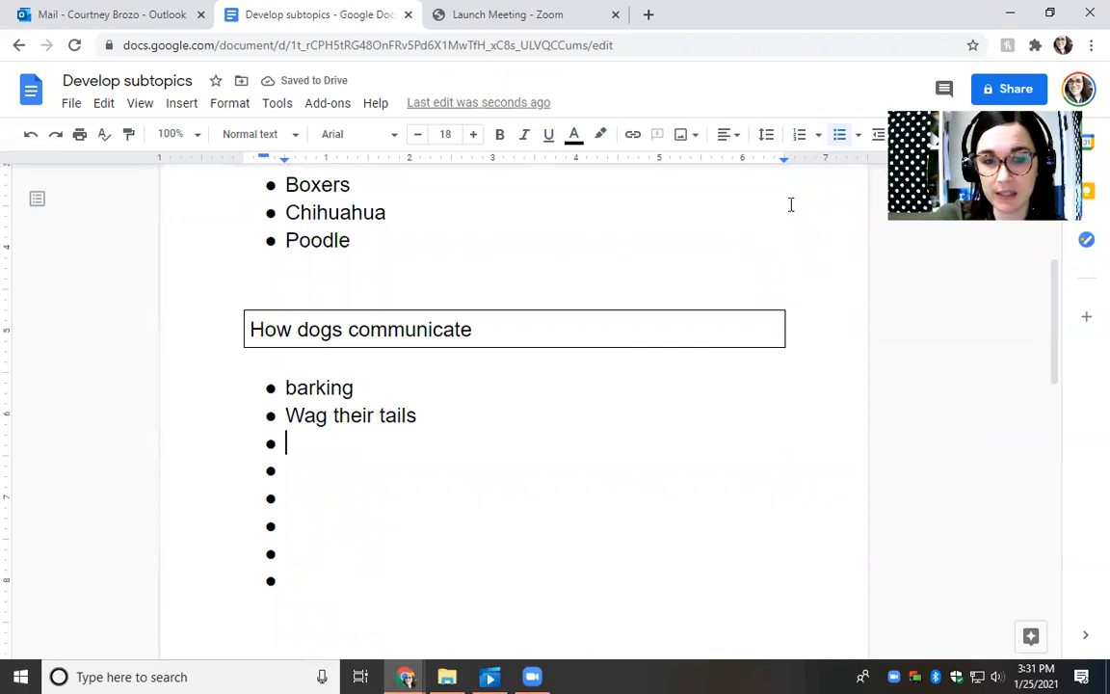
mouse_move(887, 323)
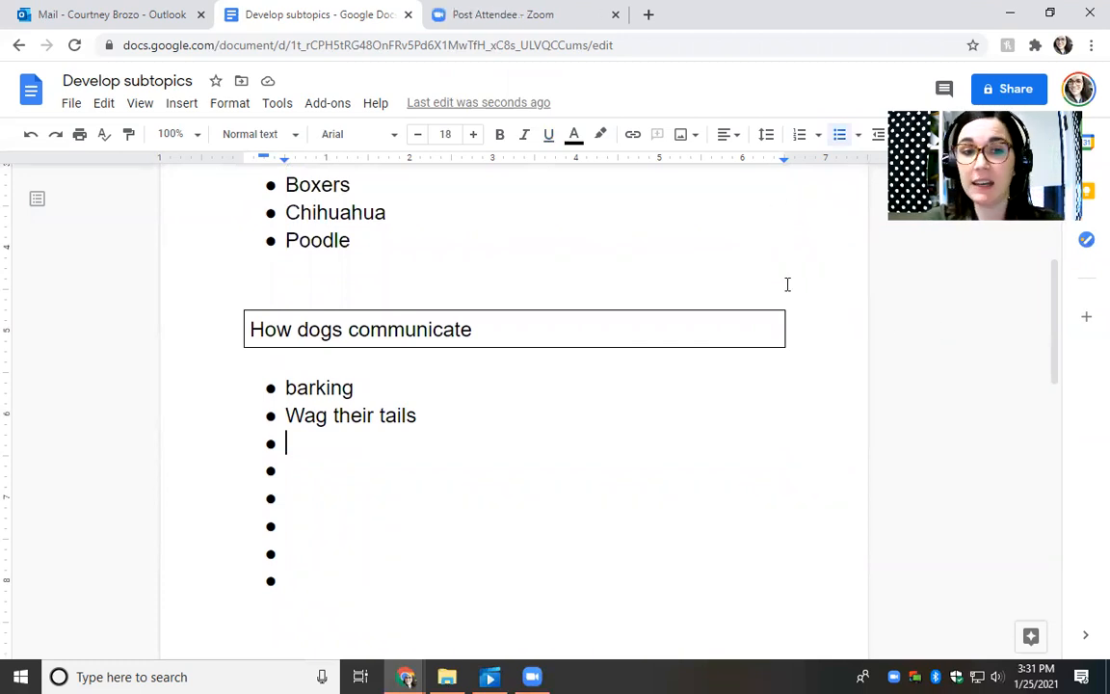
mouse_move(504, 441)
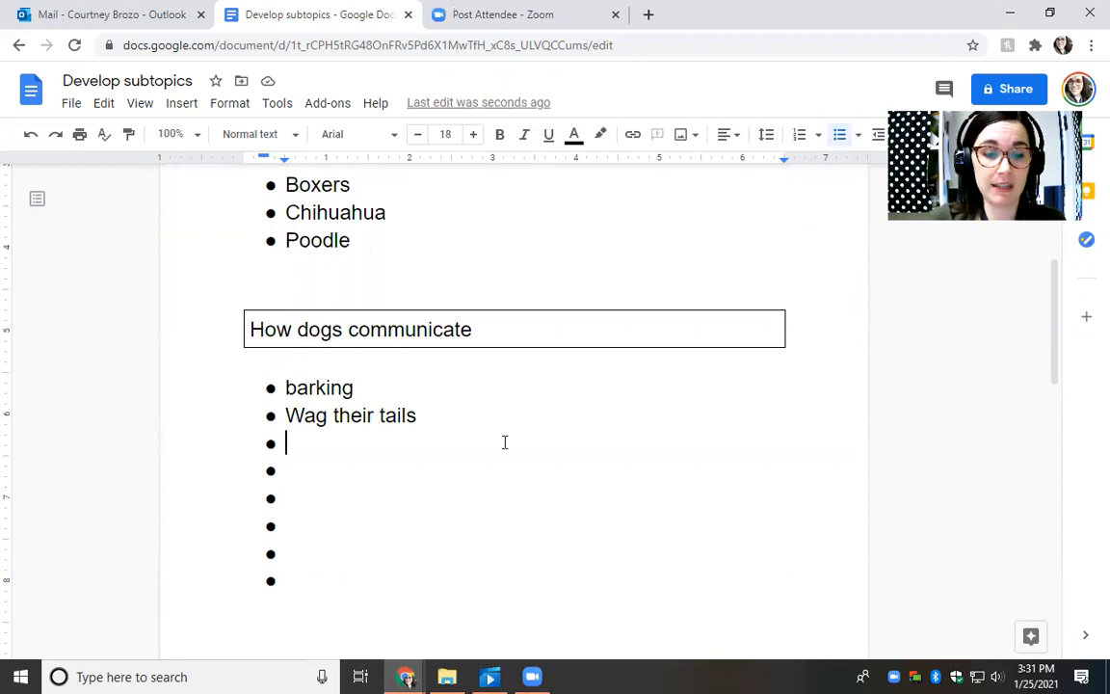
text(growling)
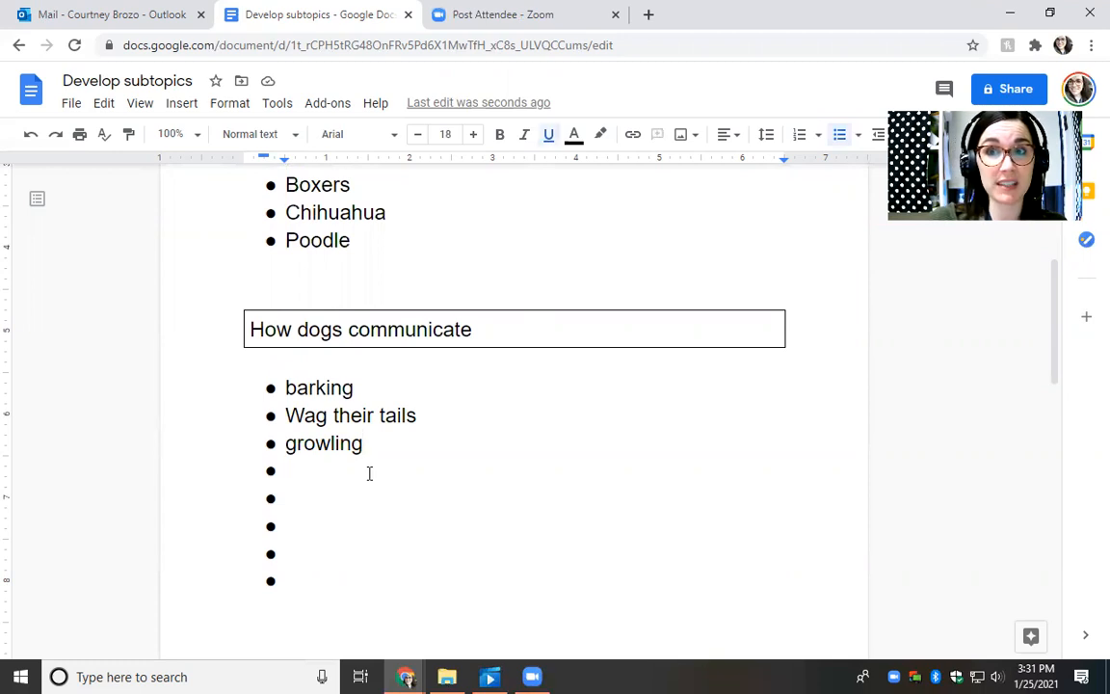
mouse_move(412, 258)
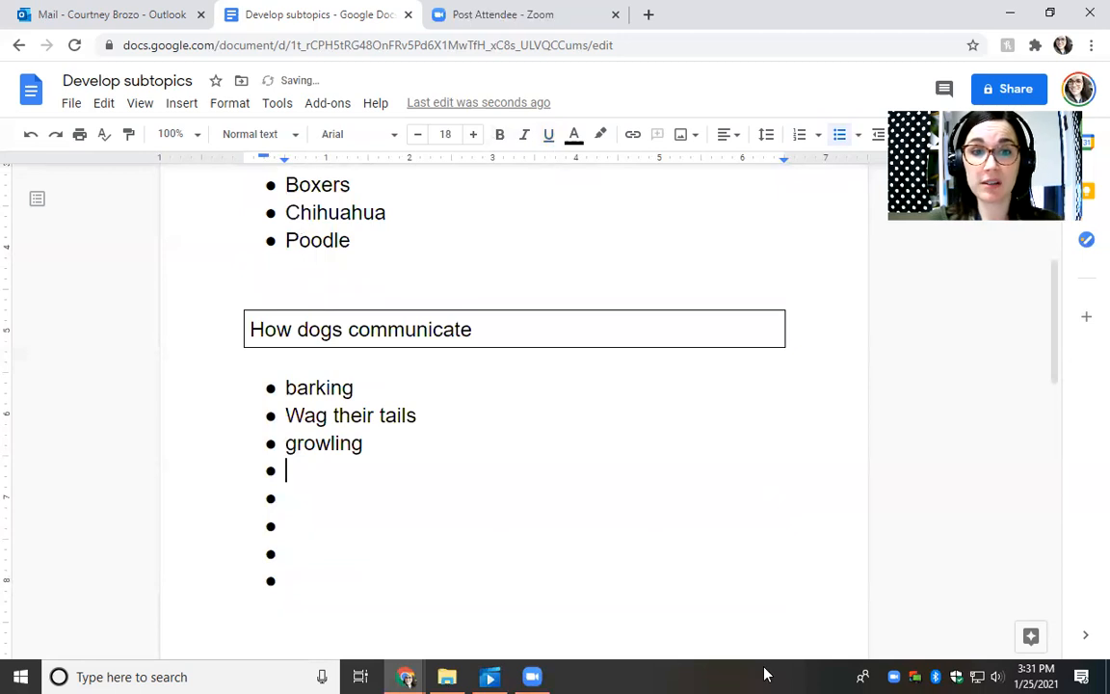
text(whin)
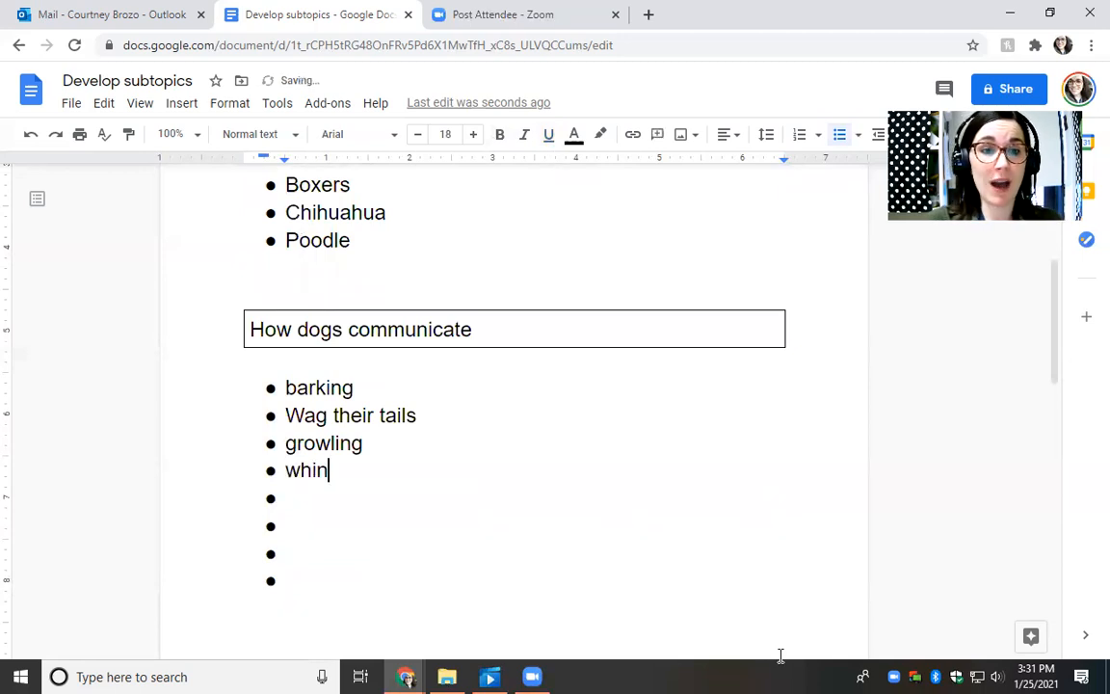
text(ing)
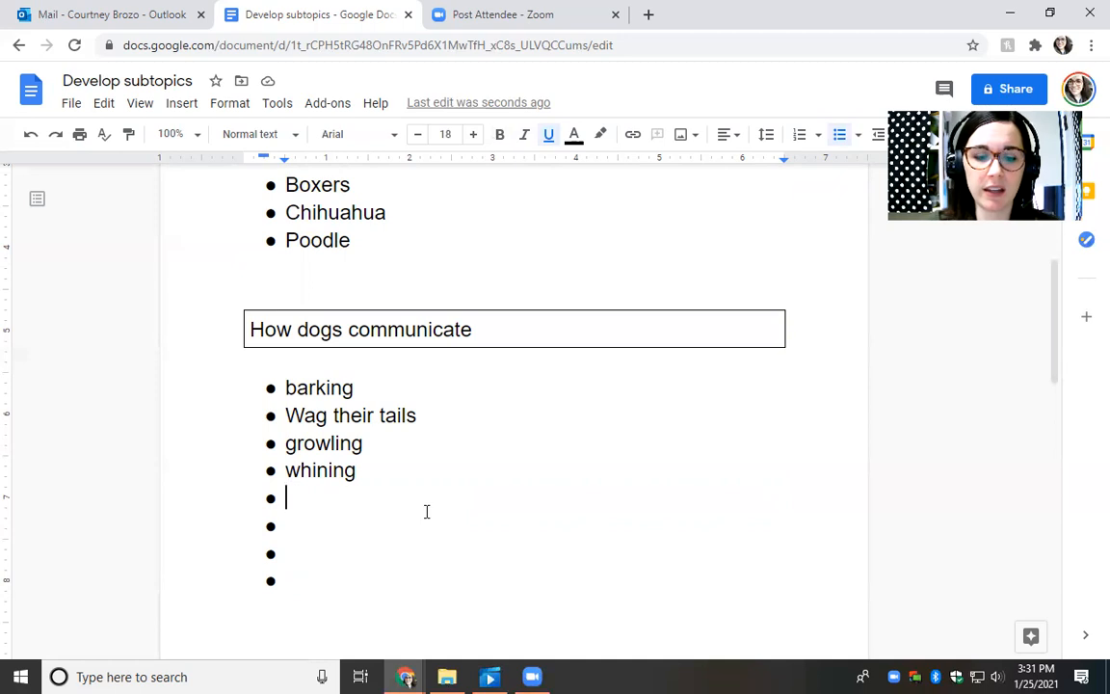
text(t)
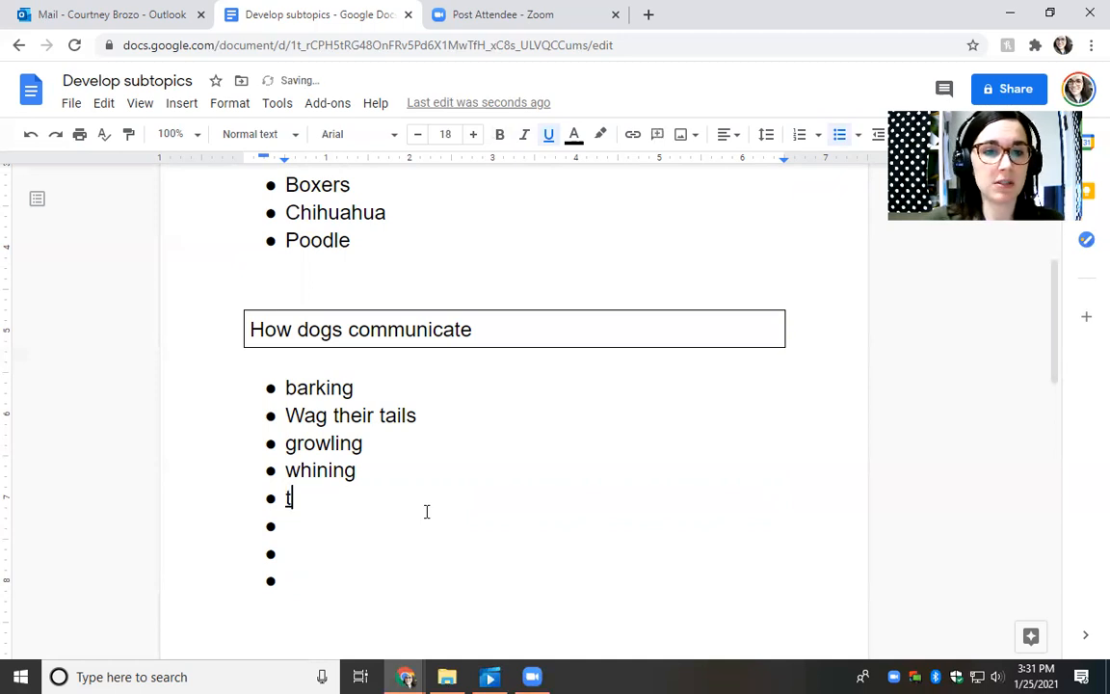
key(backspace)
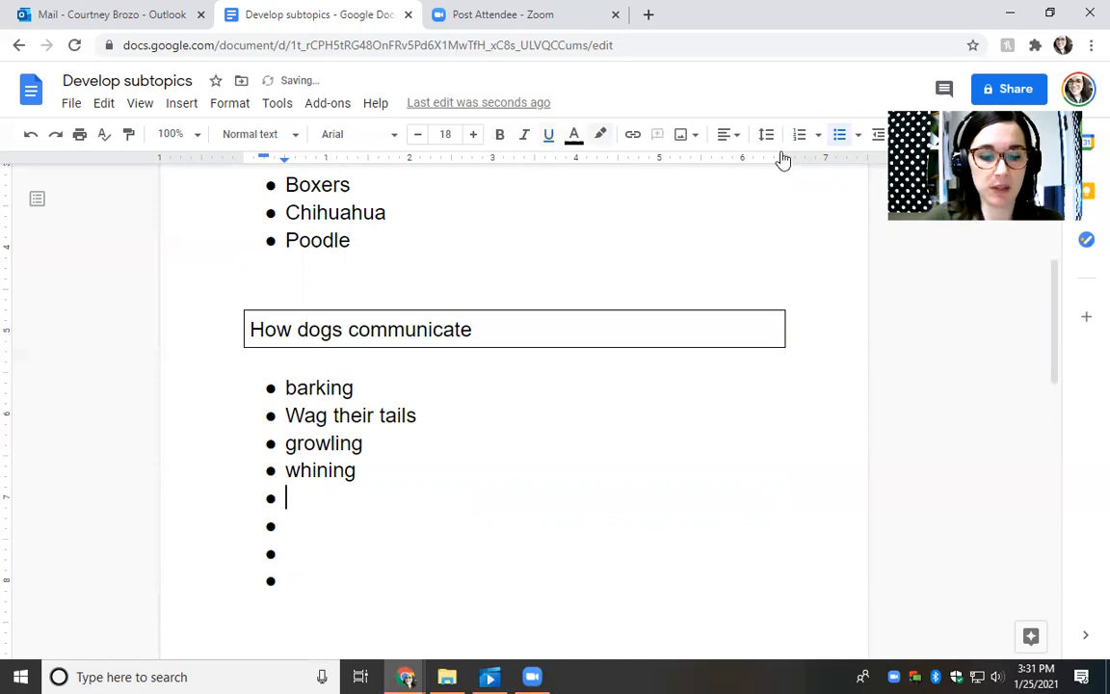
text(Tail between legs)
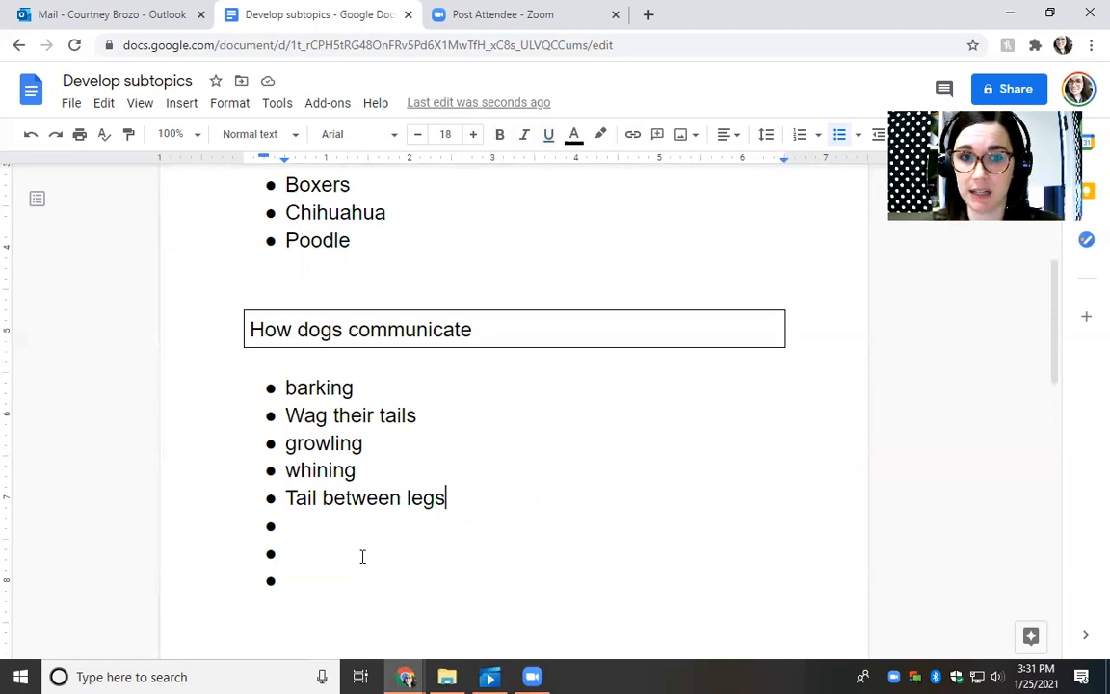
Scroll up to the DOGS title, then down to the empty third box on page 2.
scroll(up, 3)
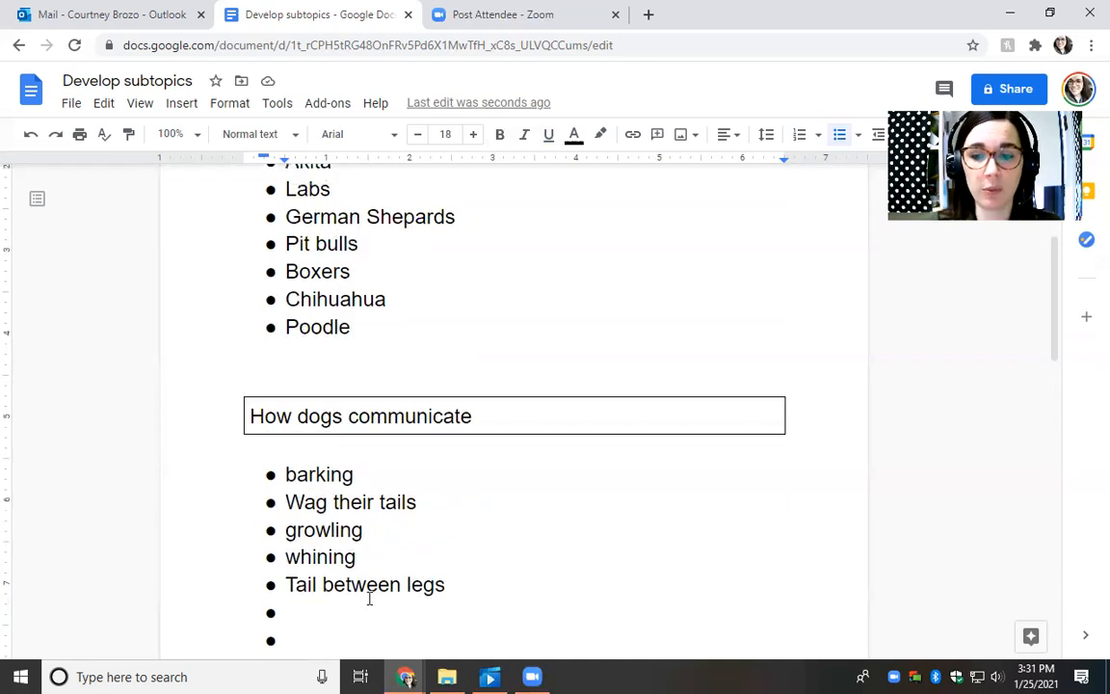
scroll(up, 3)
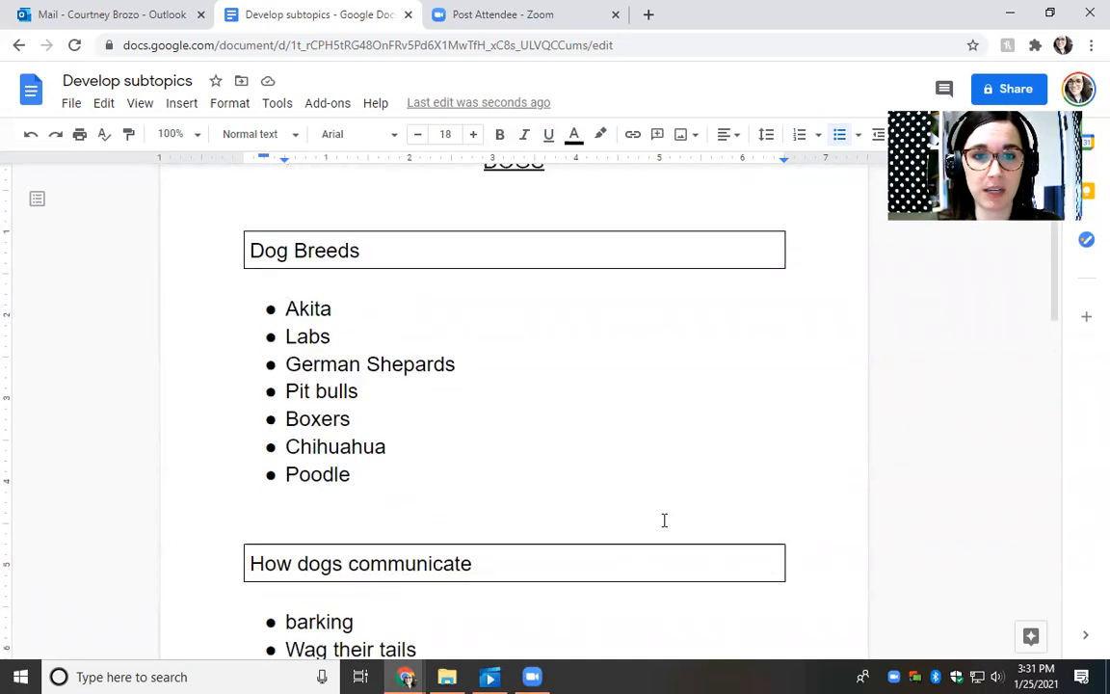
scroll(up, 3)
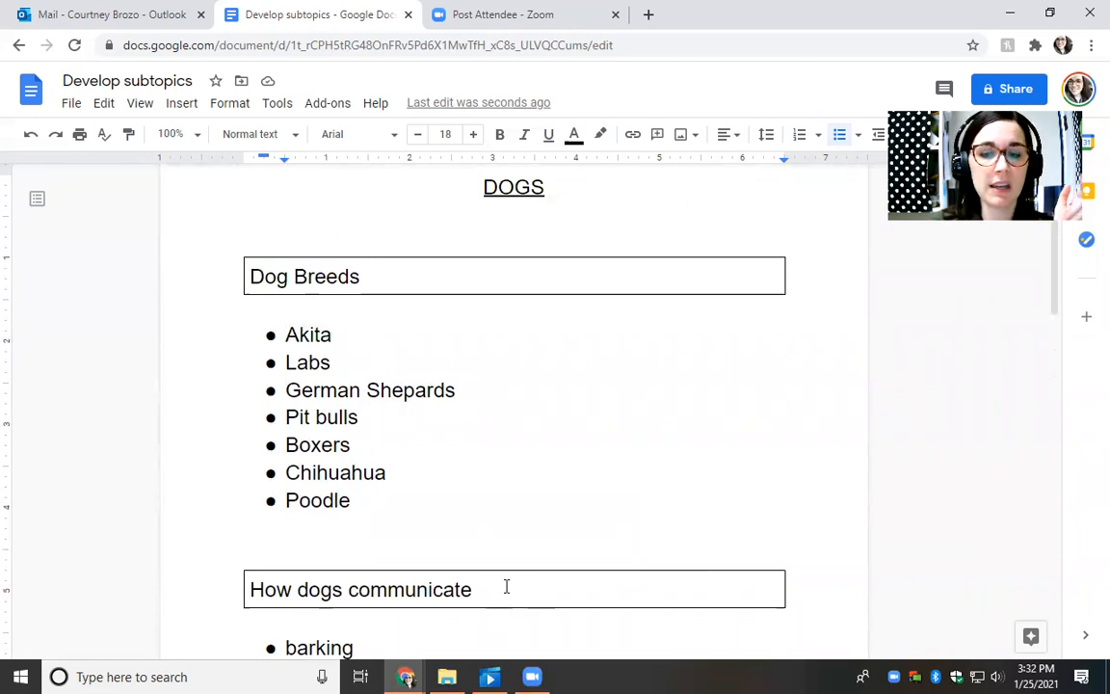
scroll(down, 3)
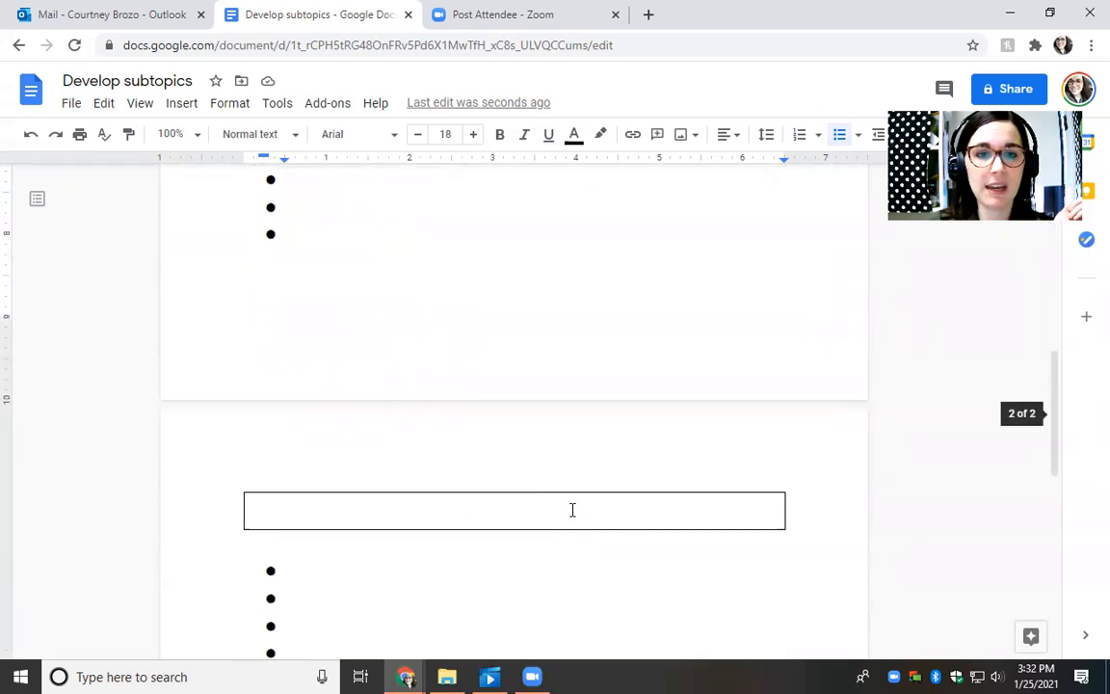
Type 'Dog's body' as the third box title and place the cursor on its first bullet.
text(D)
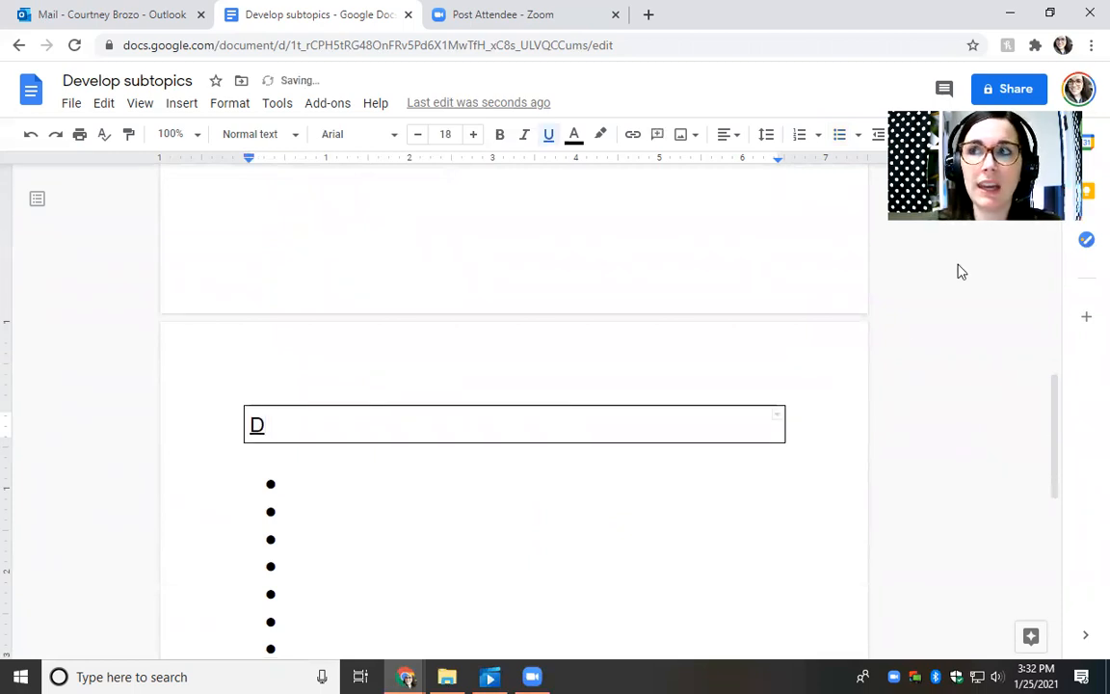
text(o)
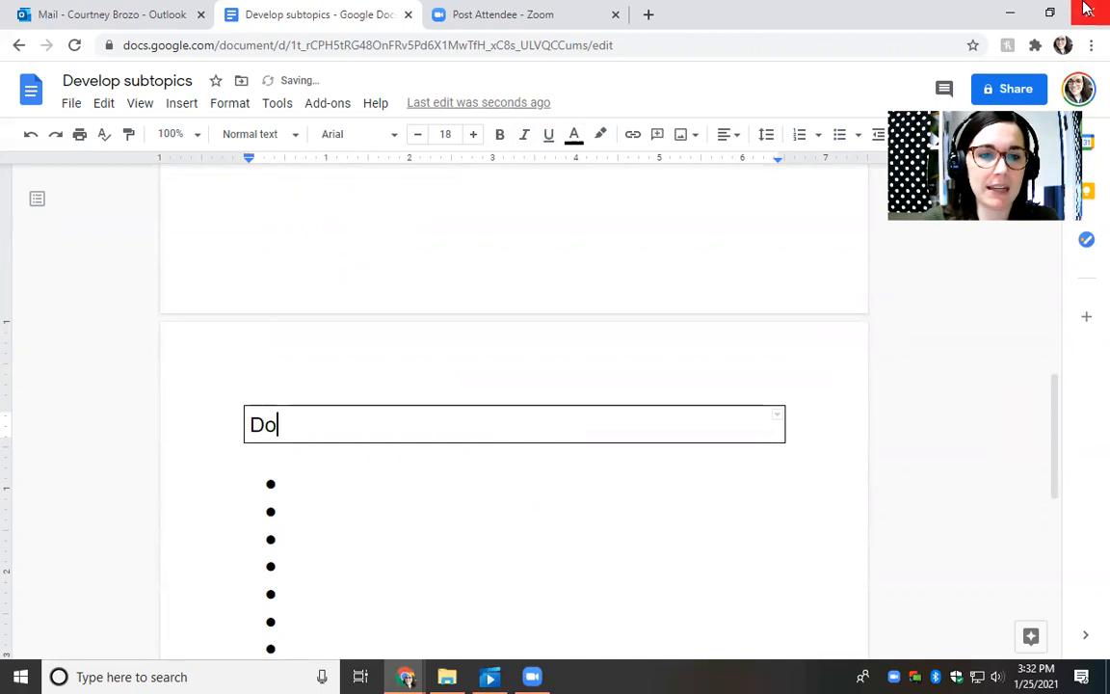
text(g's body)
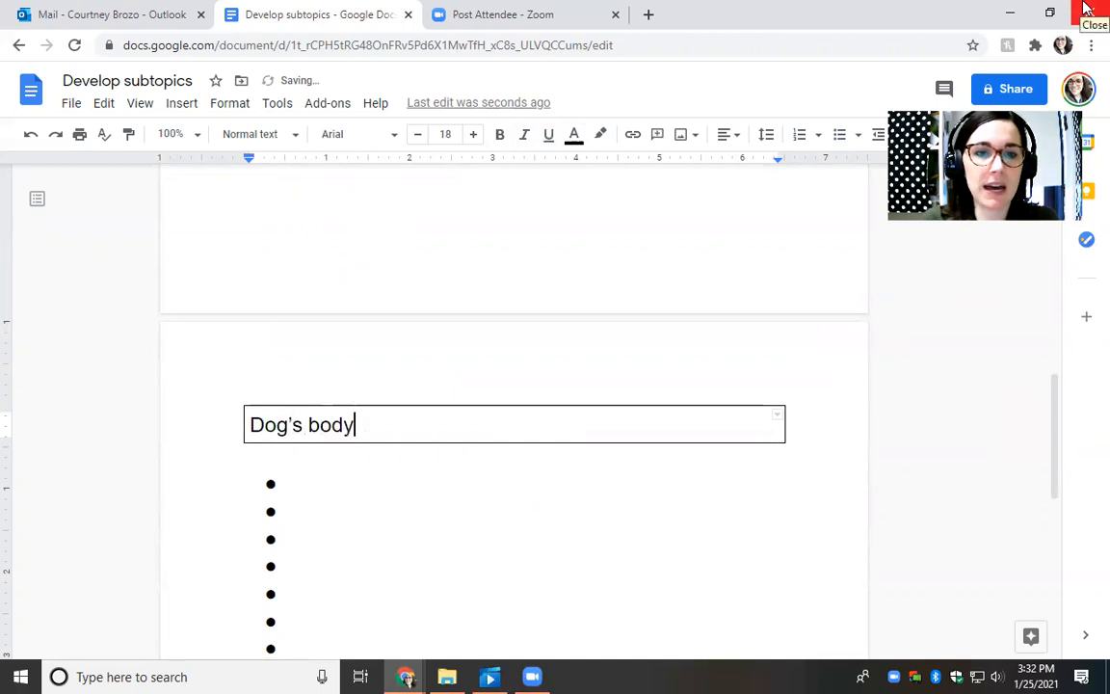
click(385, 484)
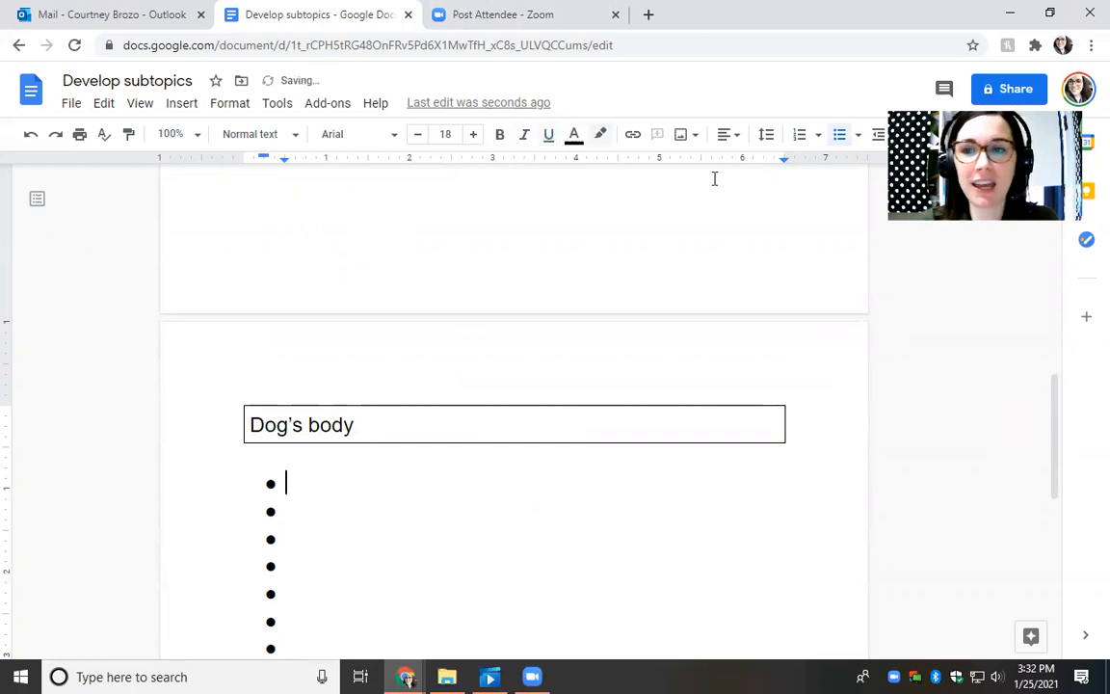
List Four legs, Tails, Ears with great hearing and Long Tongue under Dog's body.
text(Four legs)
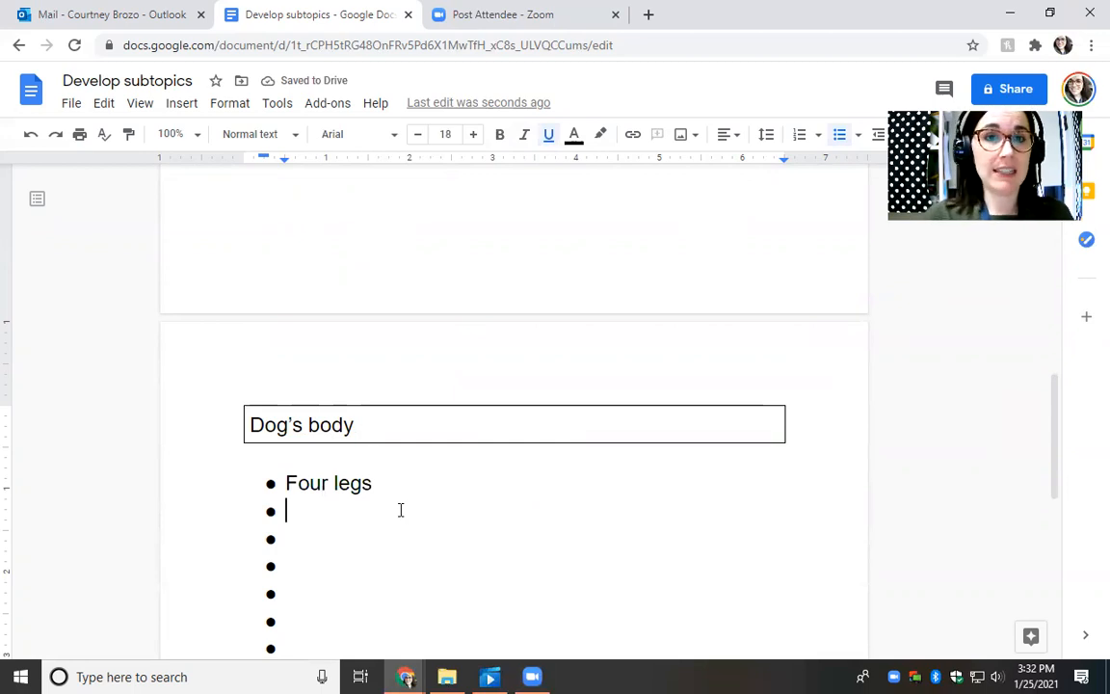
text(Tails)
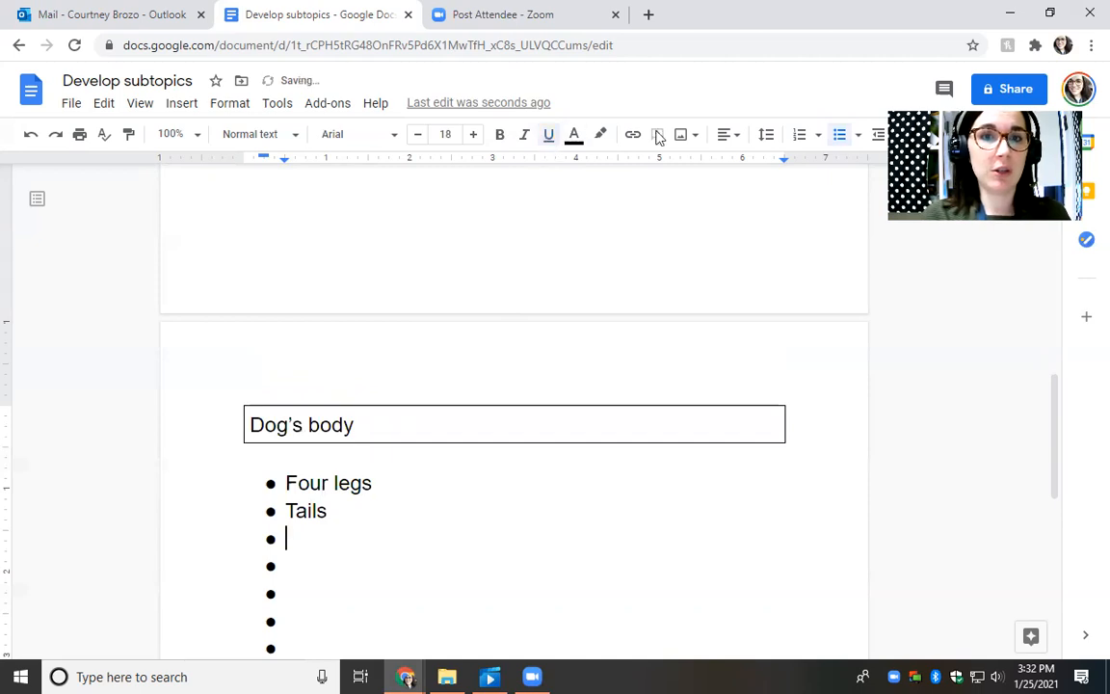
text(Ears with gre)
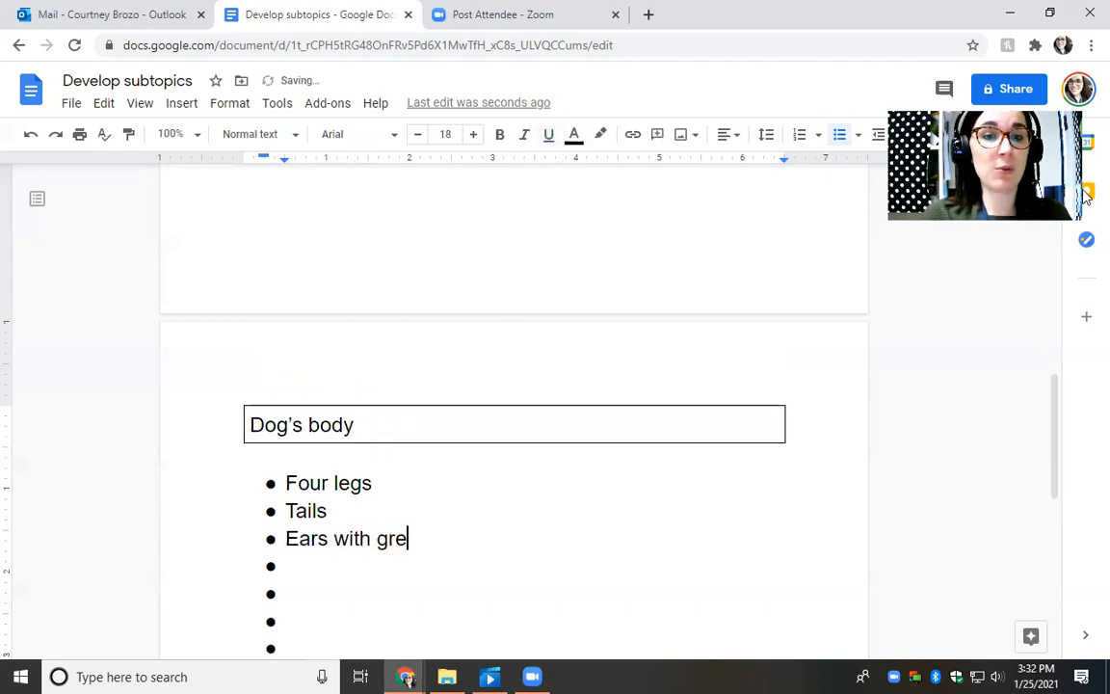
text(at hearing)
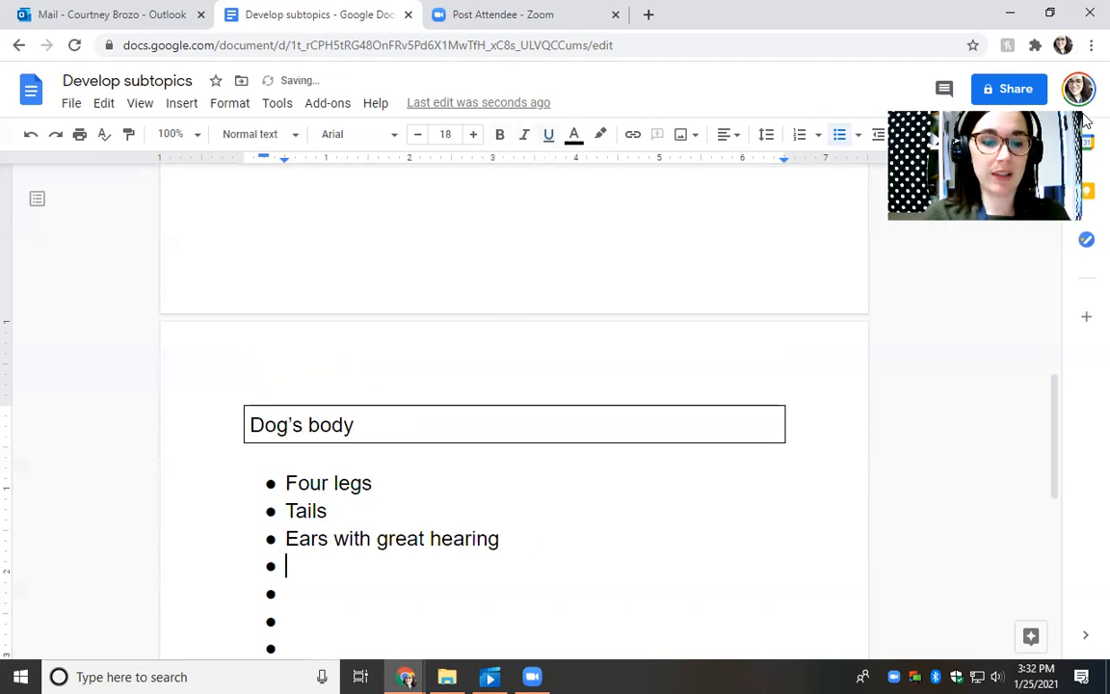
text(Longue To)
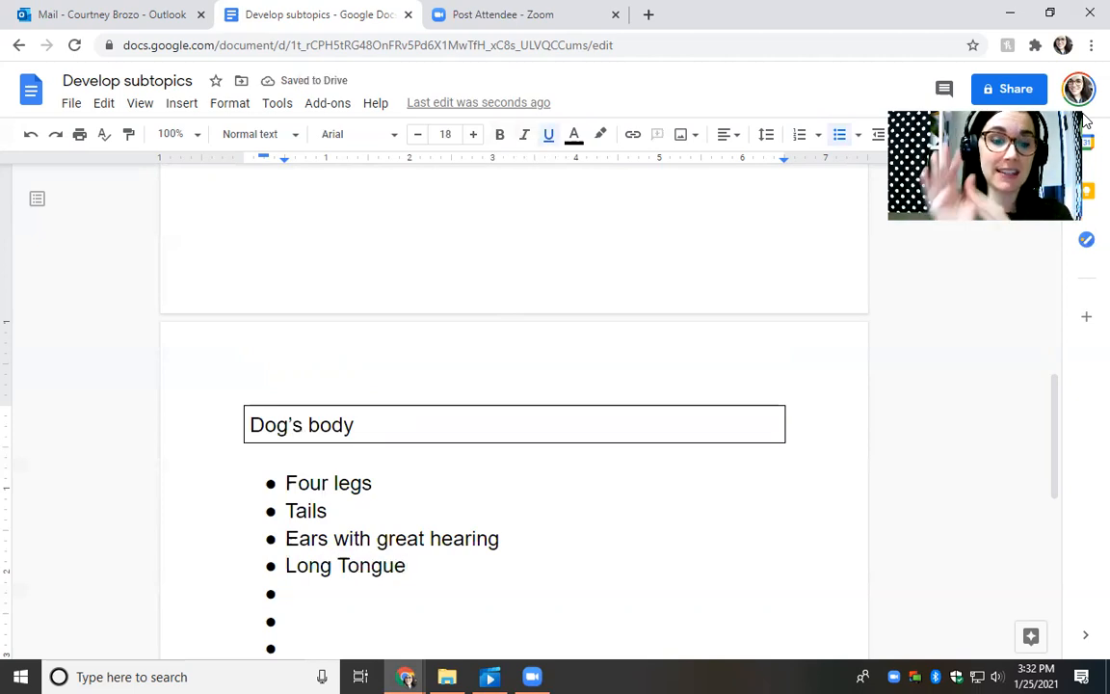
Add paws, Pads on paws, nails and Sharp teeth to the Dog's body list.
text(paw)
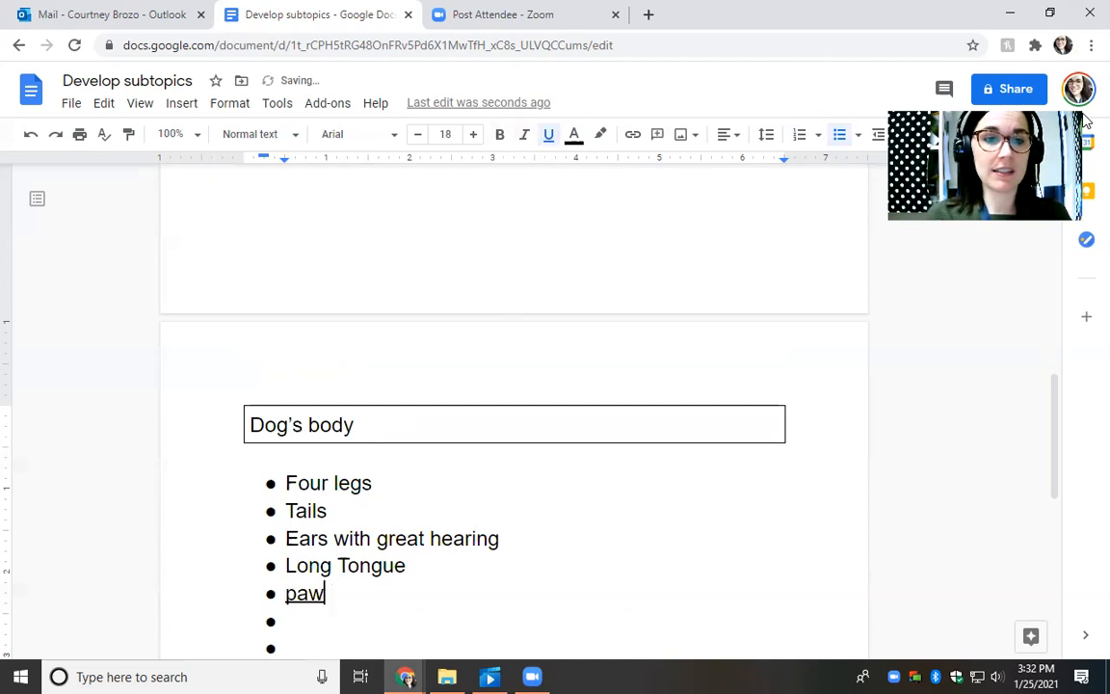
key(backspace)
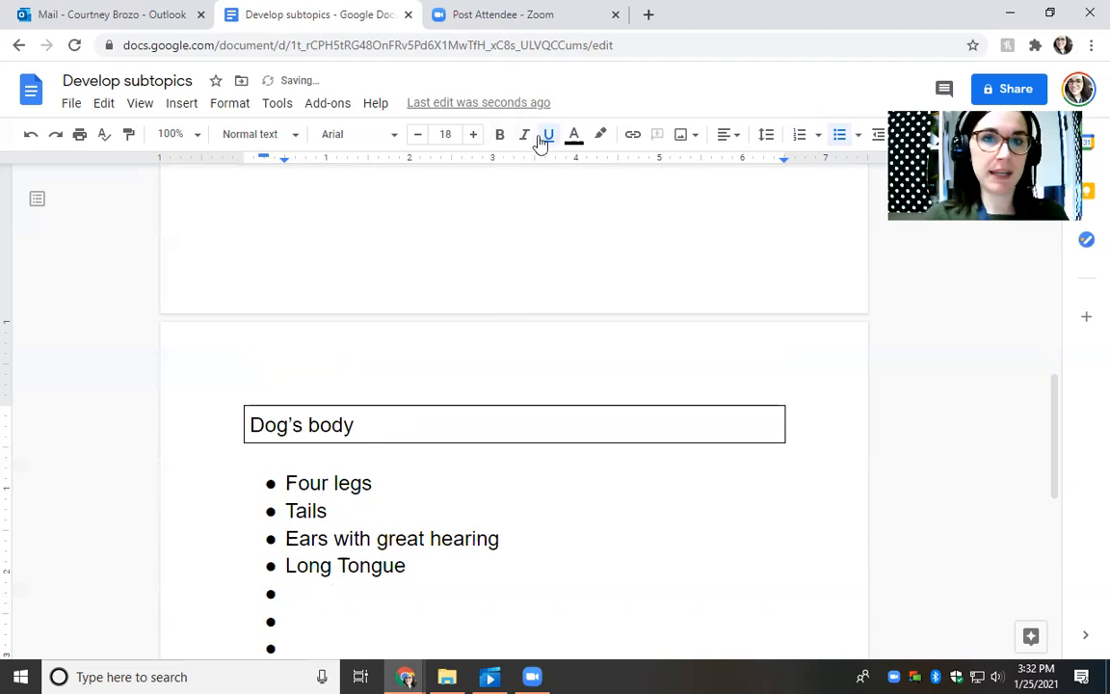
text(paw)
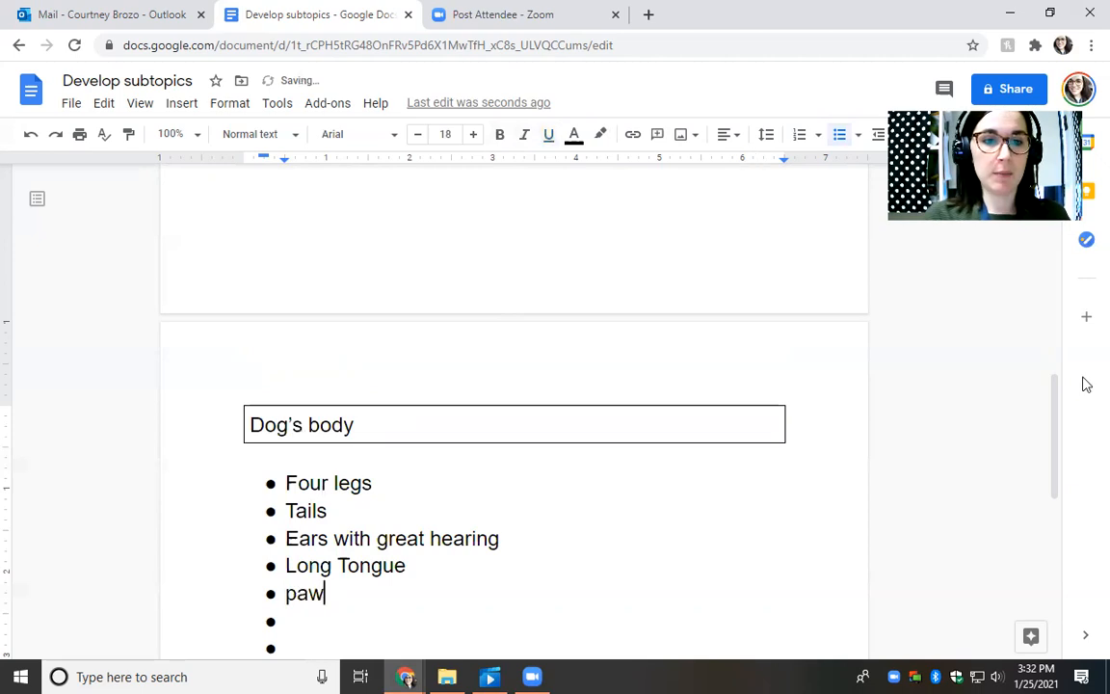
text(s)
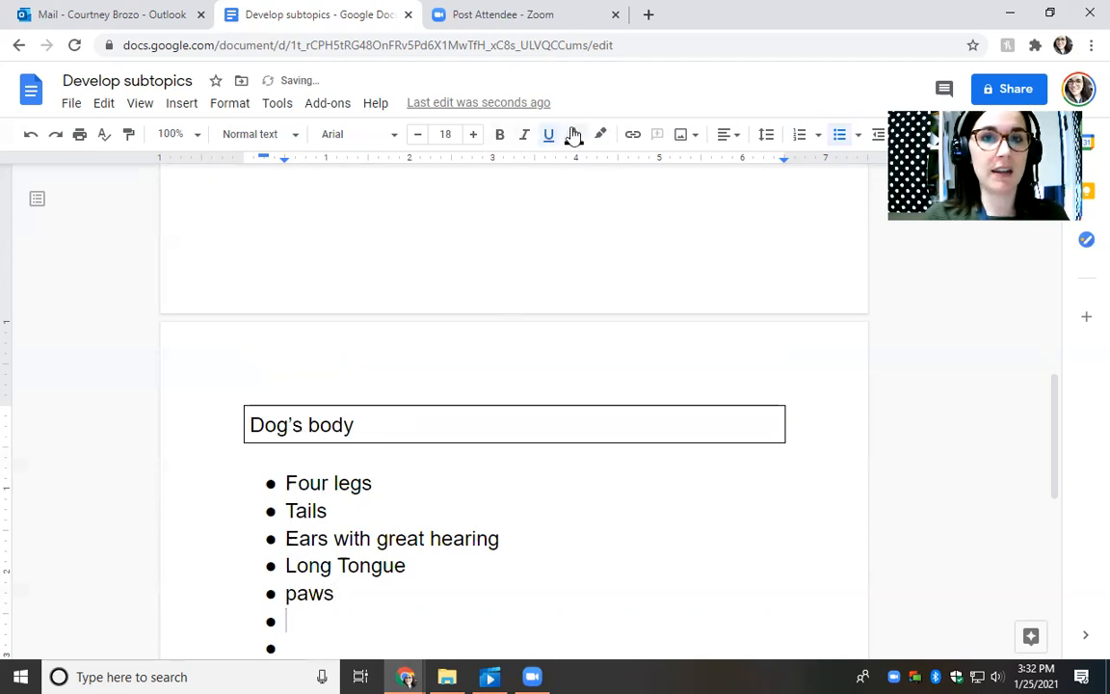
text(Pads on)
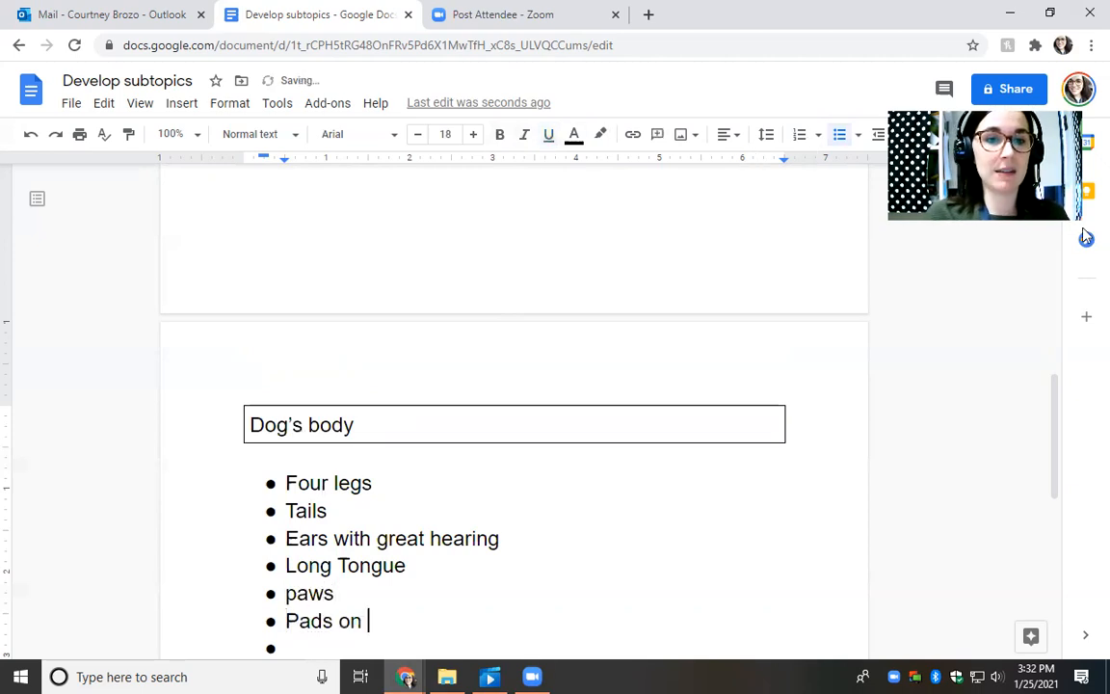
text(paws)
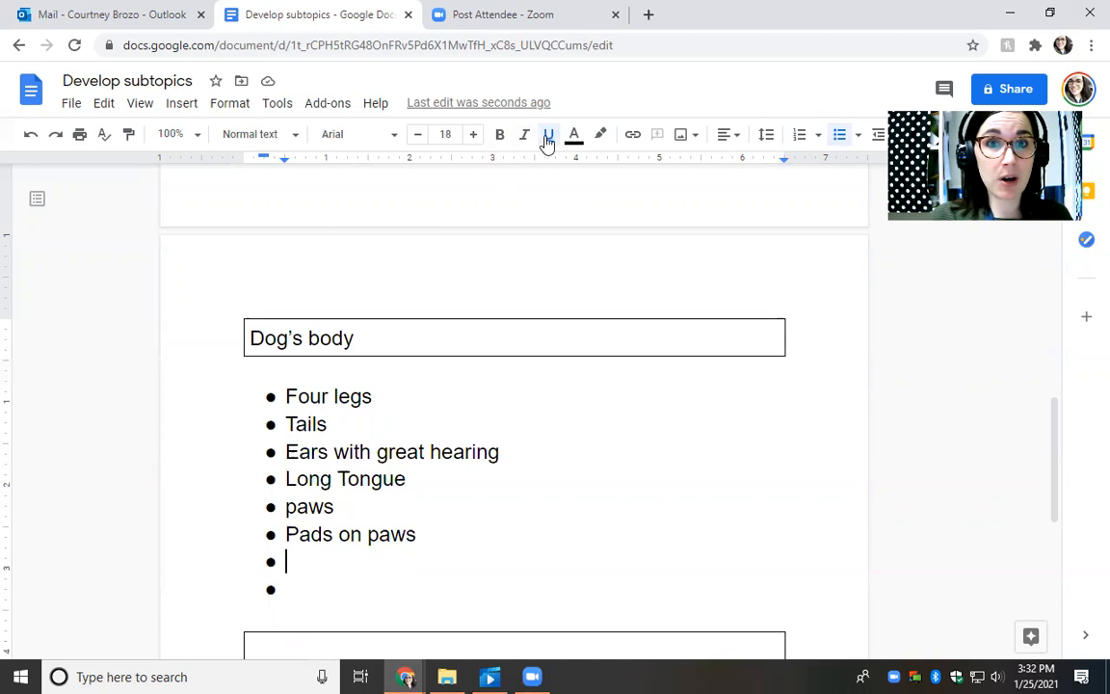
text(nails)
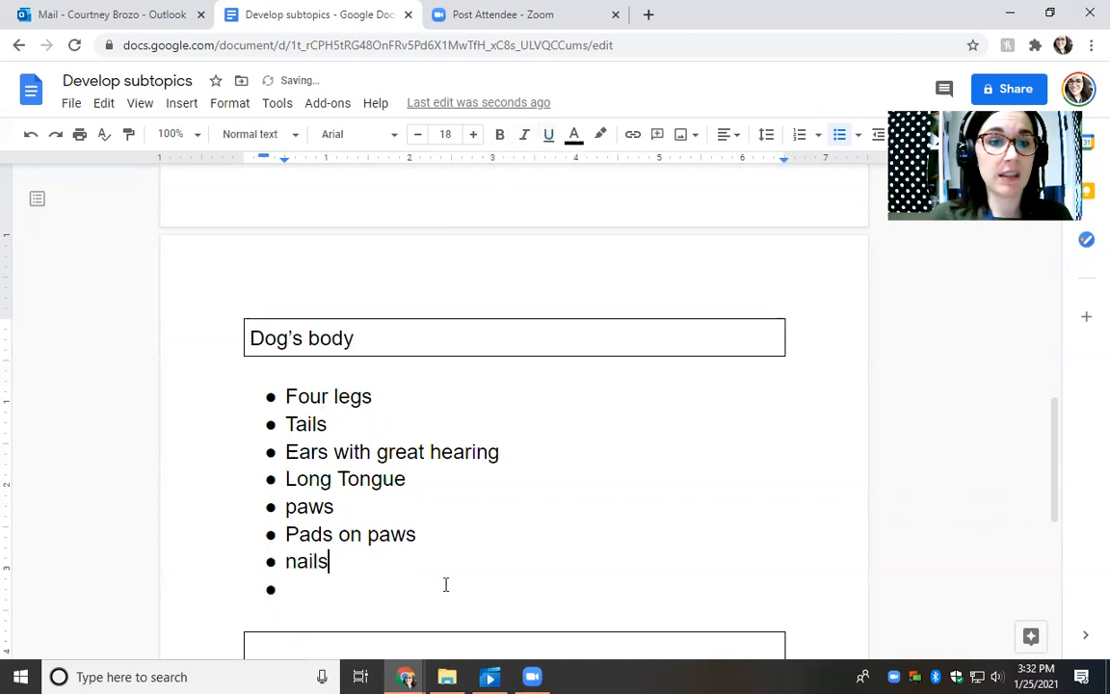
text(s)
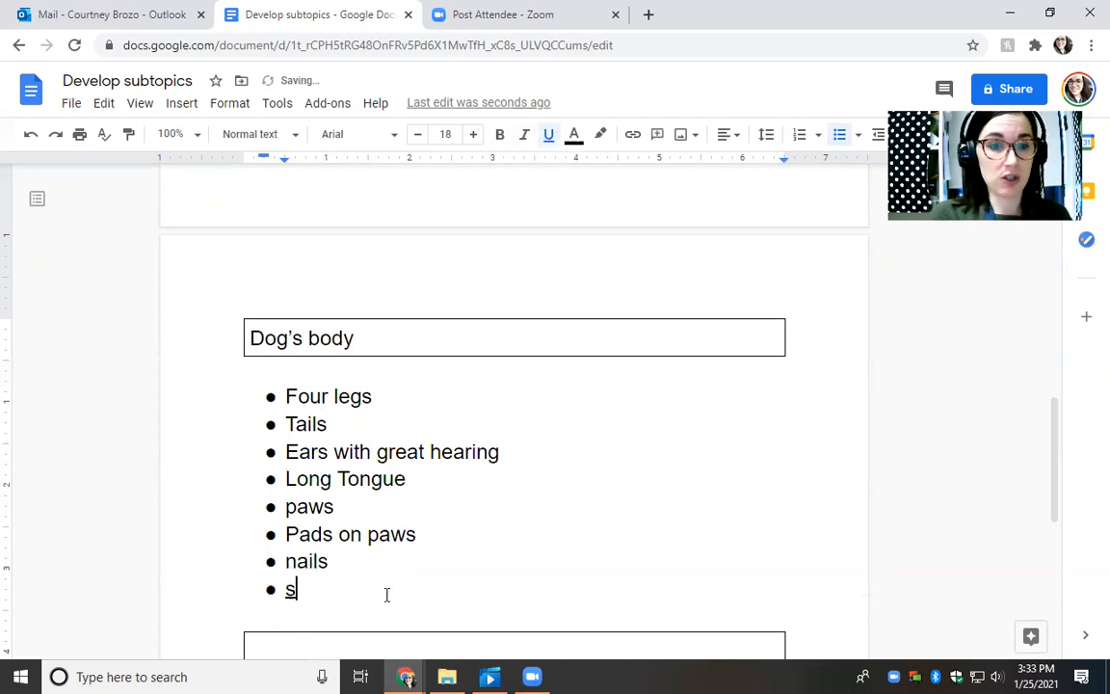
text(harp teeth)
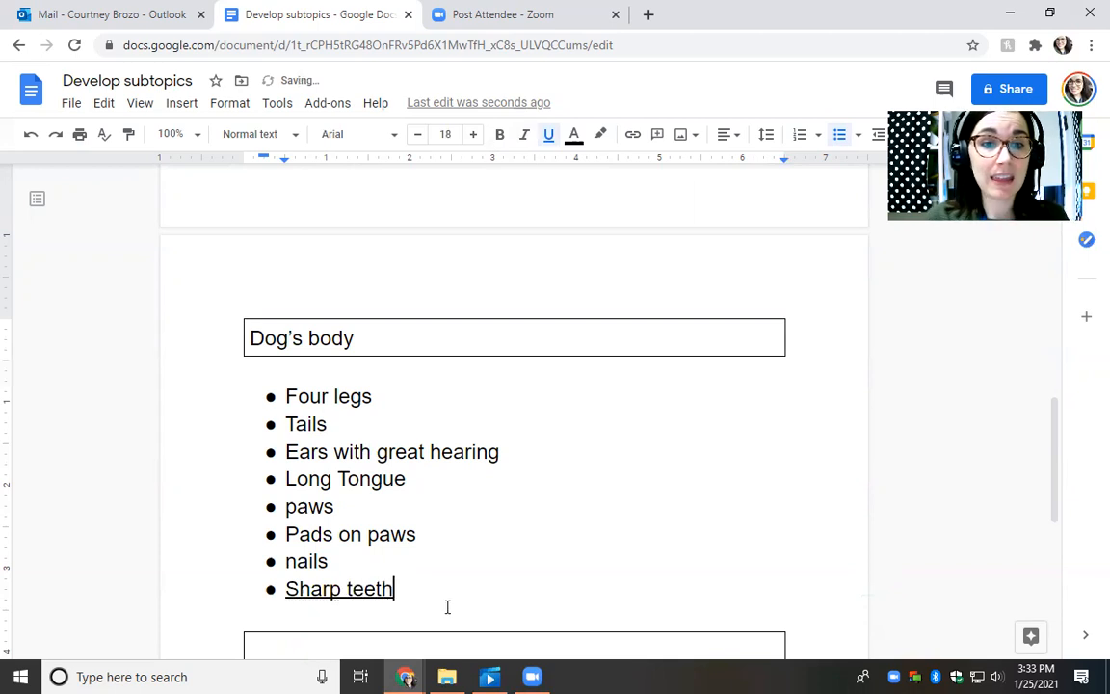
double_click(340, 588)
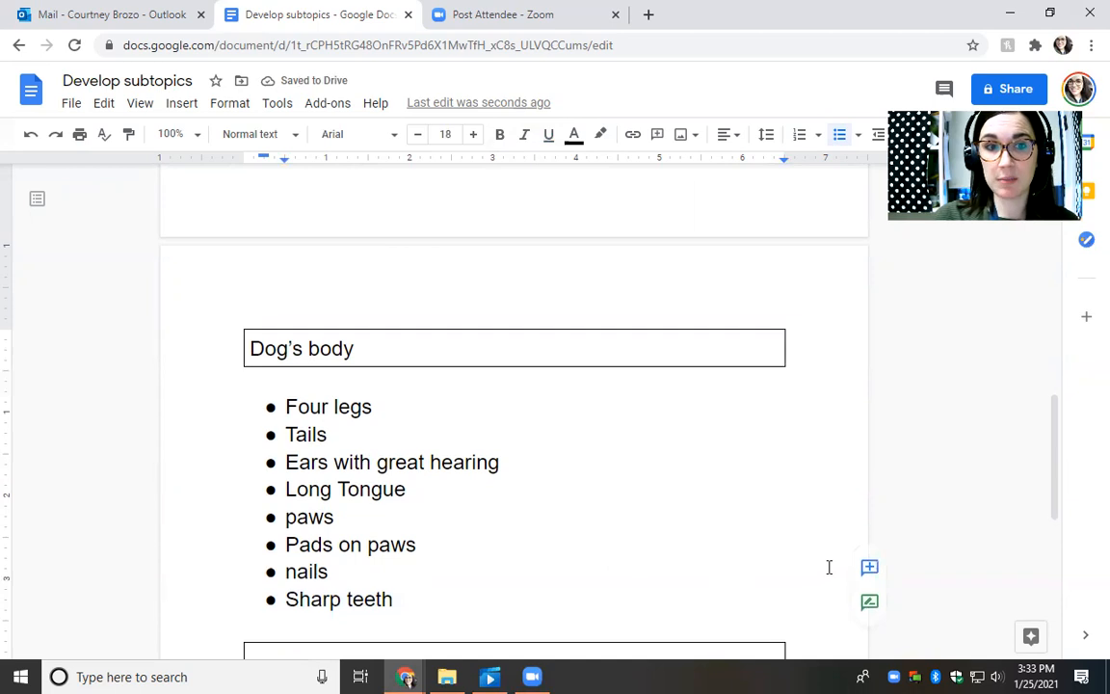
scroll(up, 3)
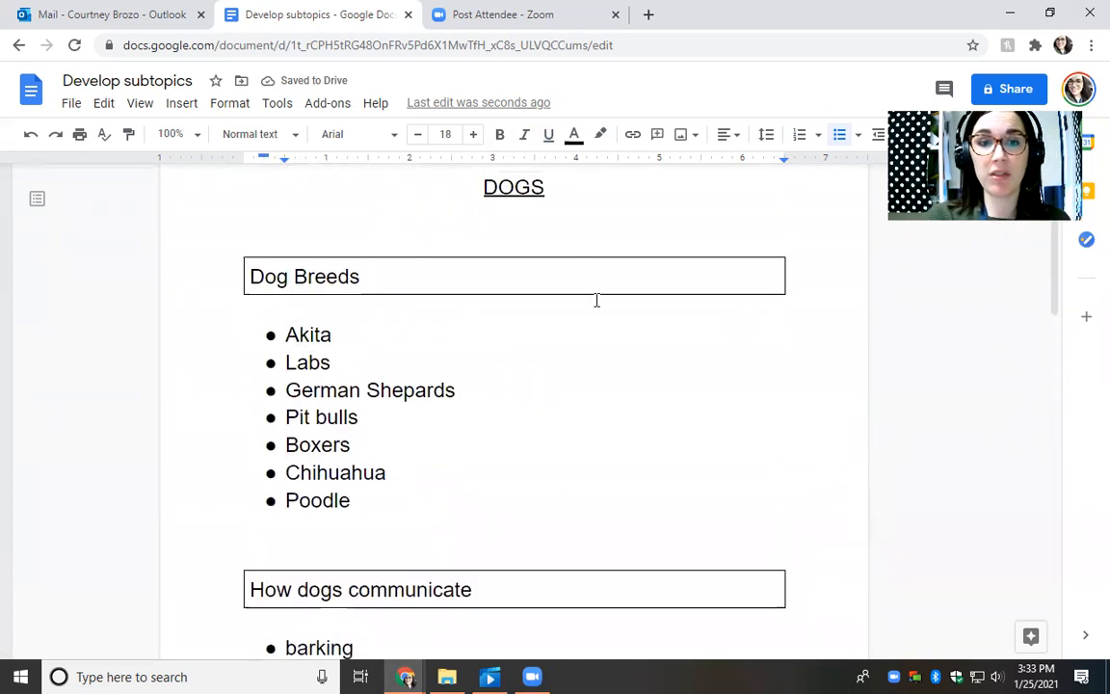
scroll(down, 3)
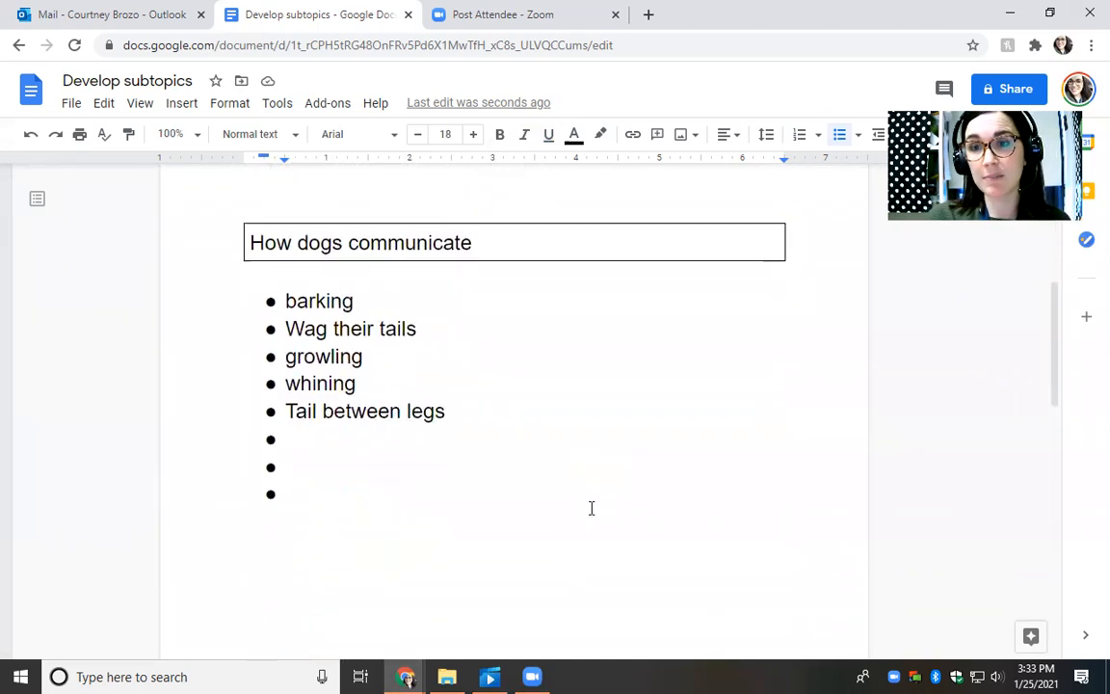
scroll(down, 3)
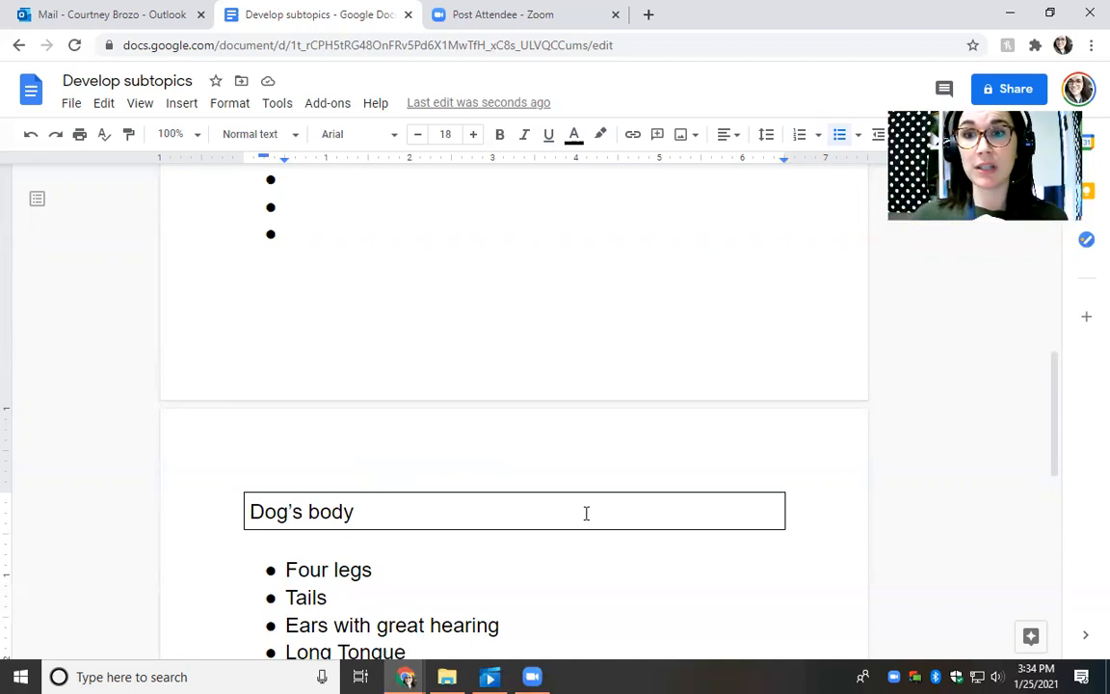
scroll(down, 3)
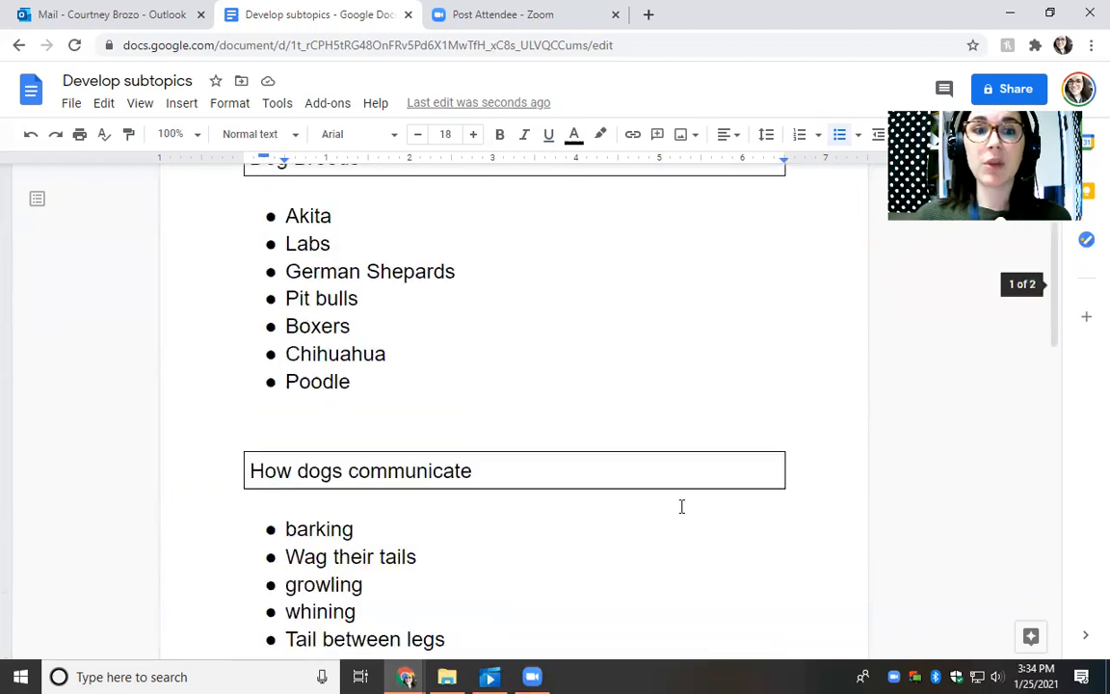
scroll(up, 3)
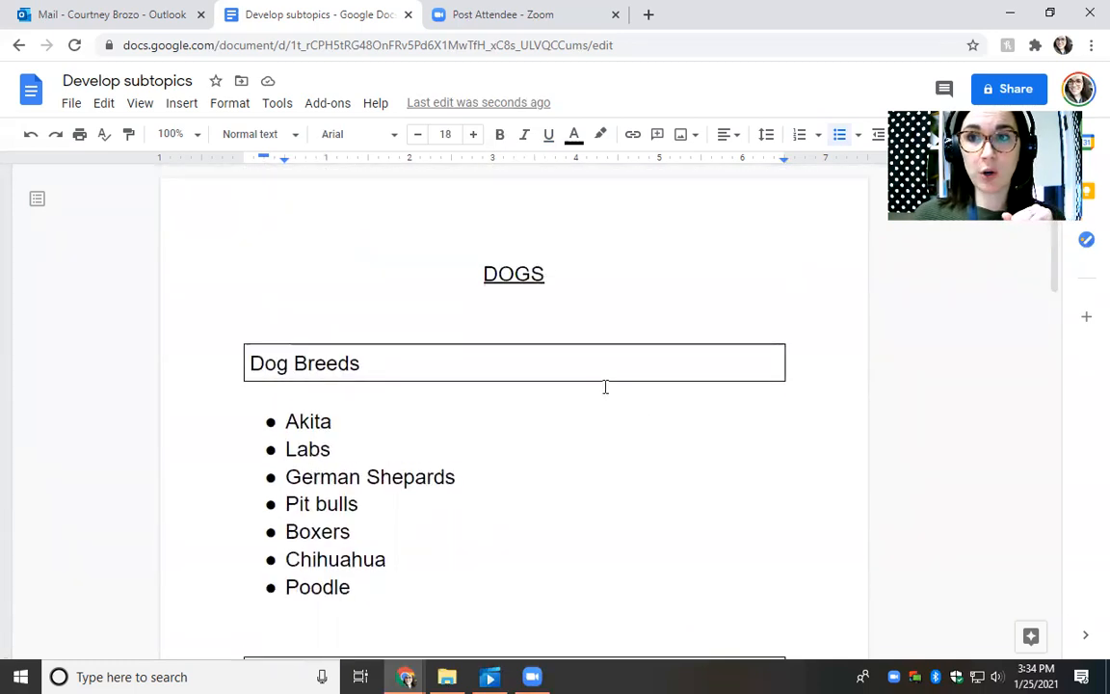
mouse_move(643, 486)
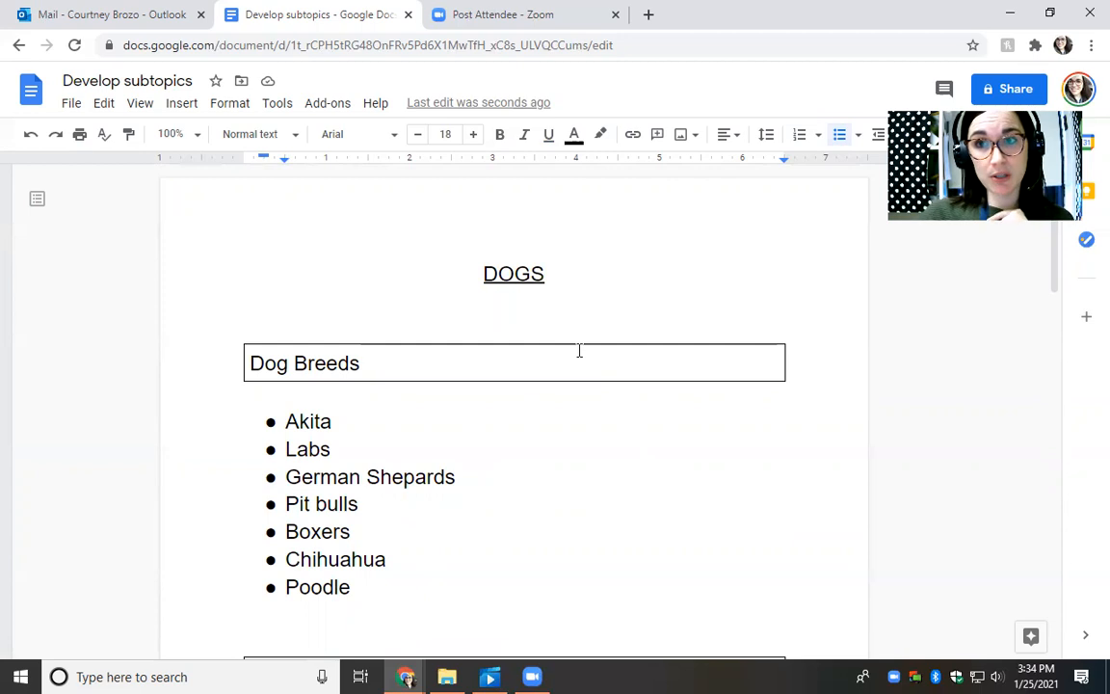
mouse_move(486, 373)
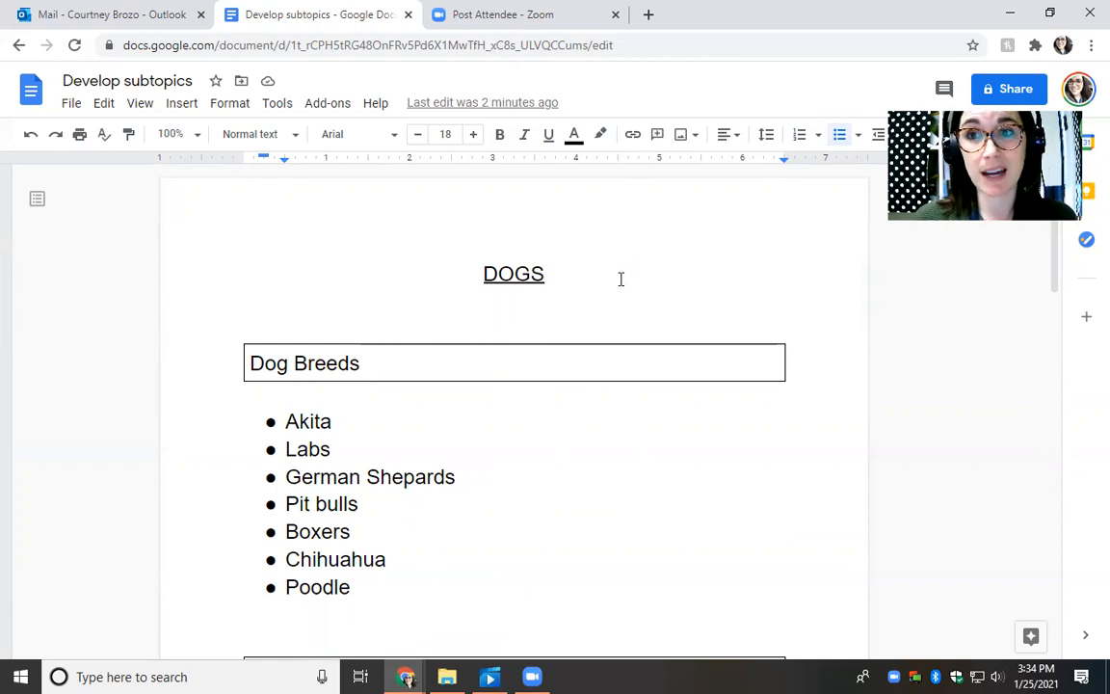
mouse_move(608, 295)
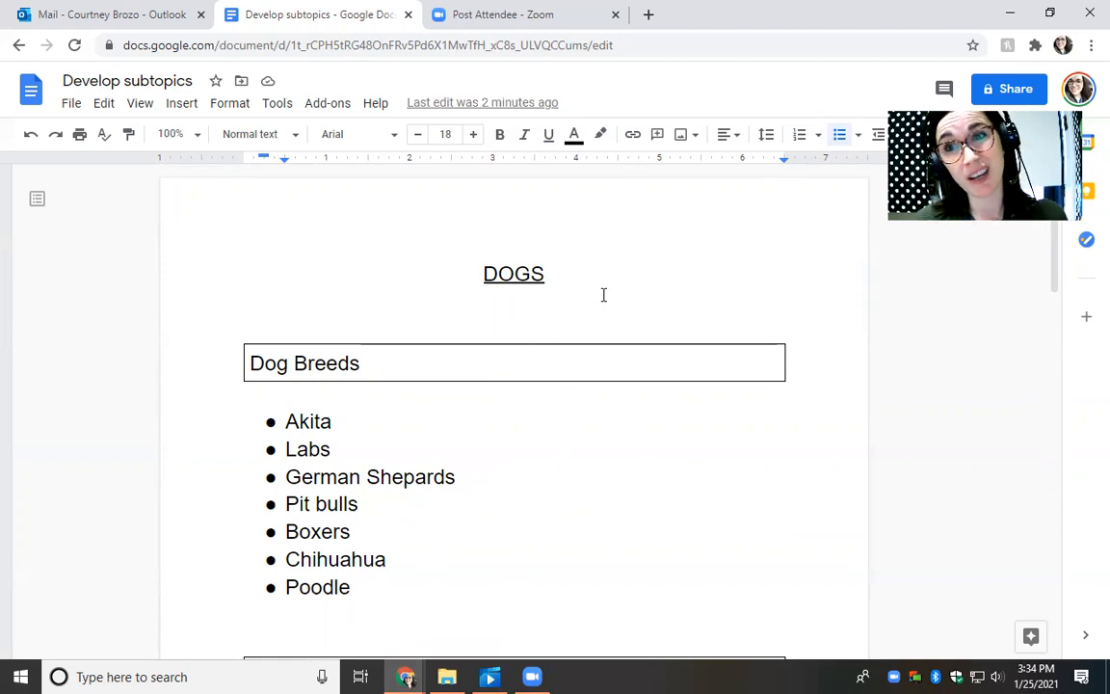
mouse_move(664, 238)
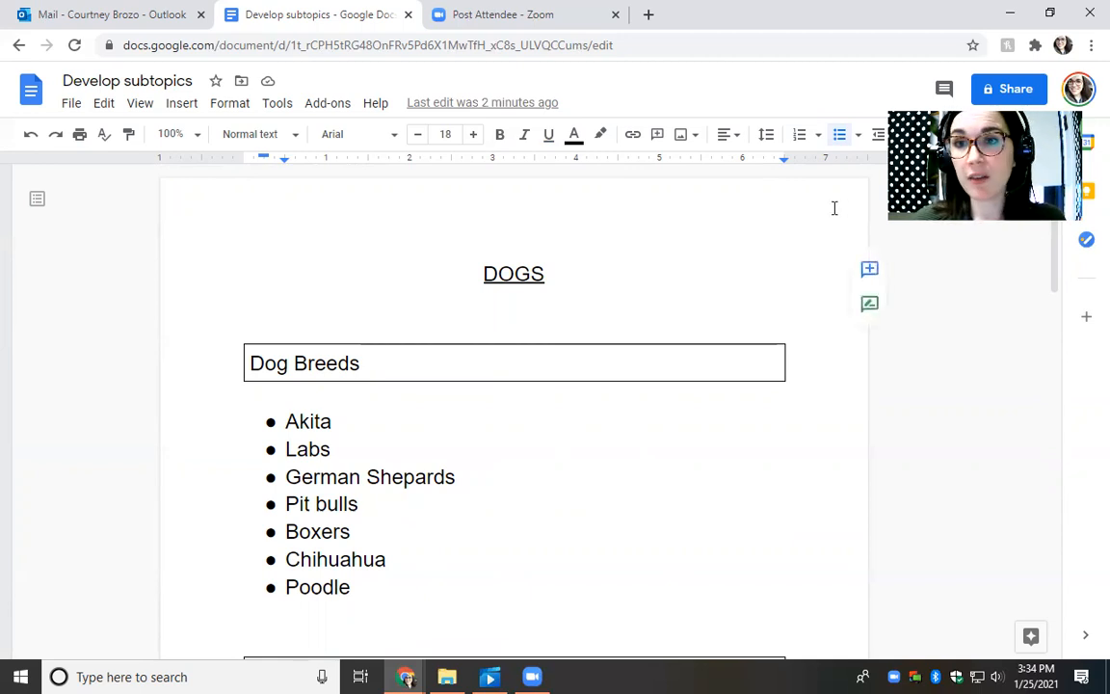
mouse_move(695, 232)
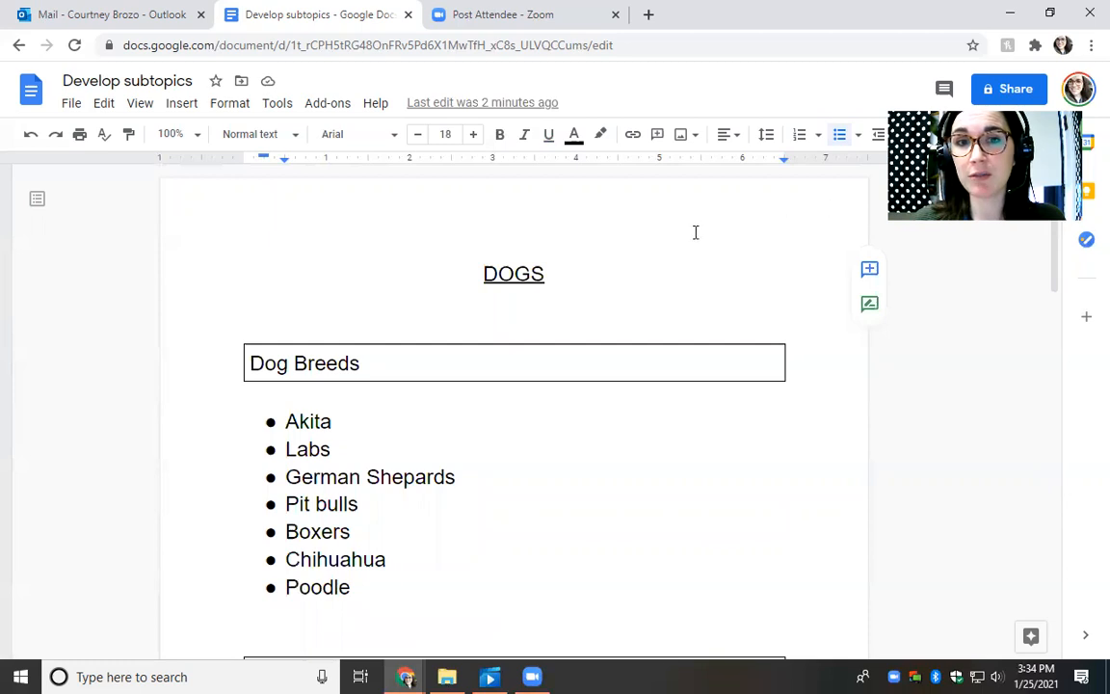
double_click(513, 273)
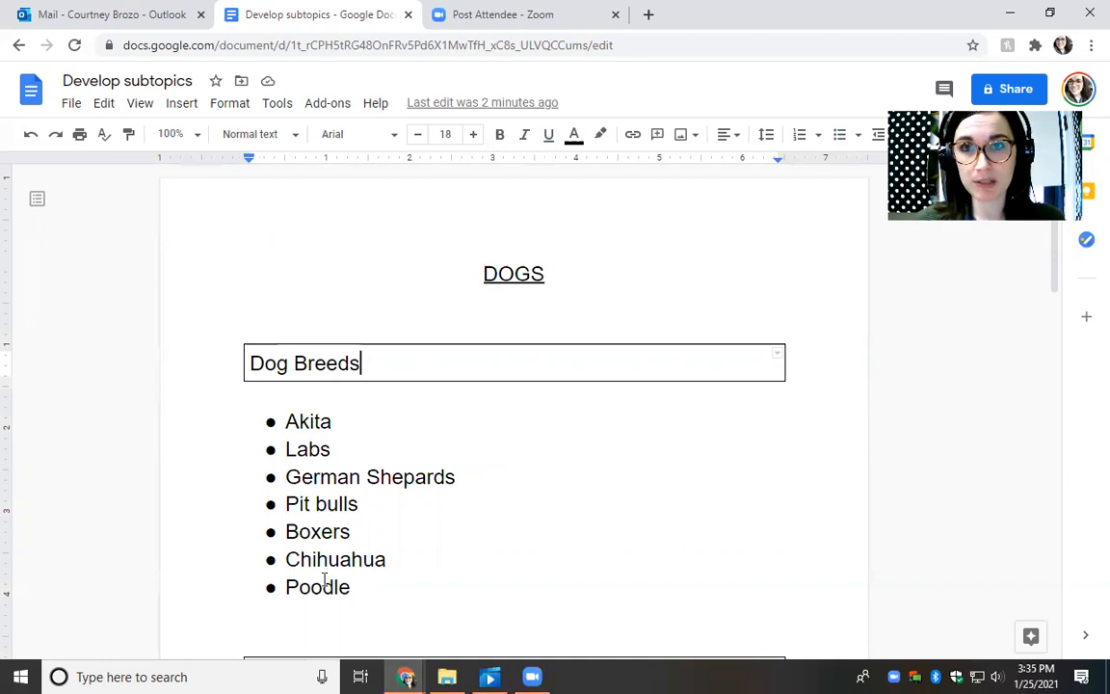
mouse_move(674, 107)
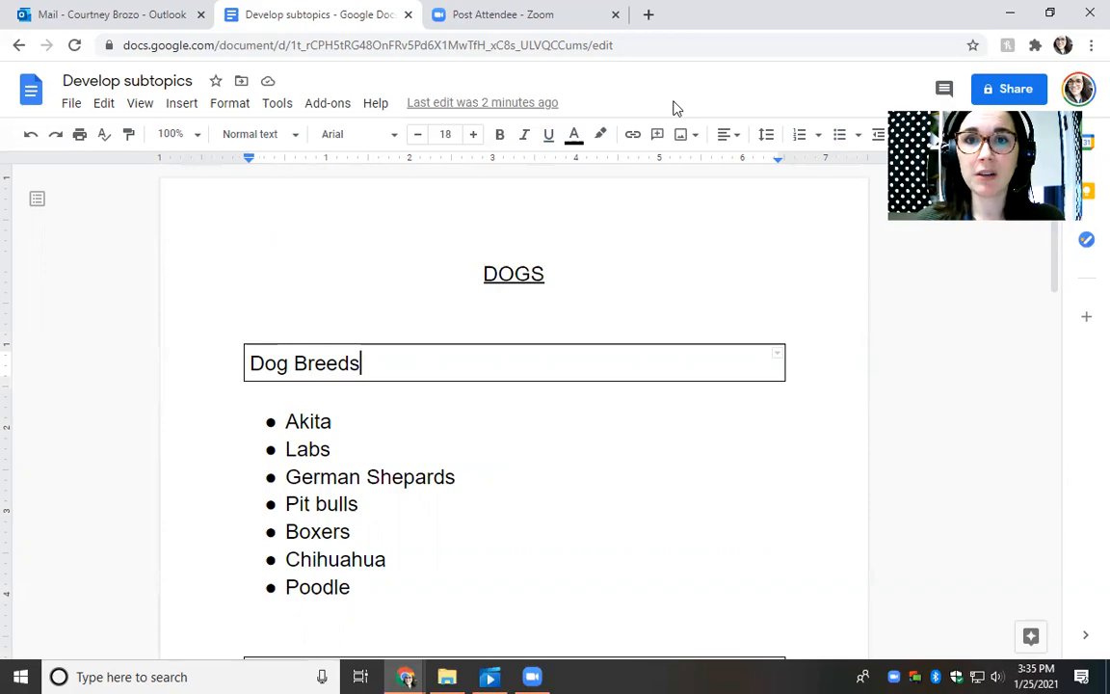